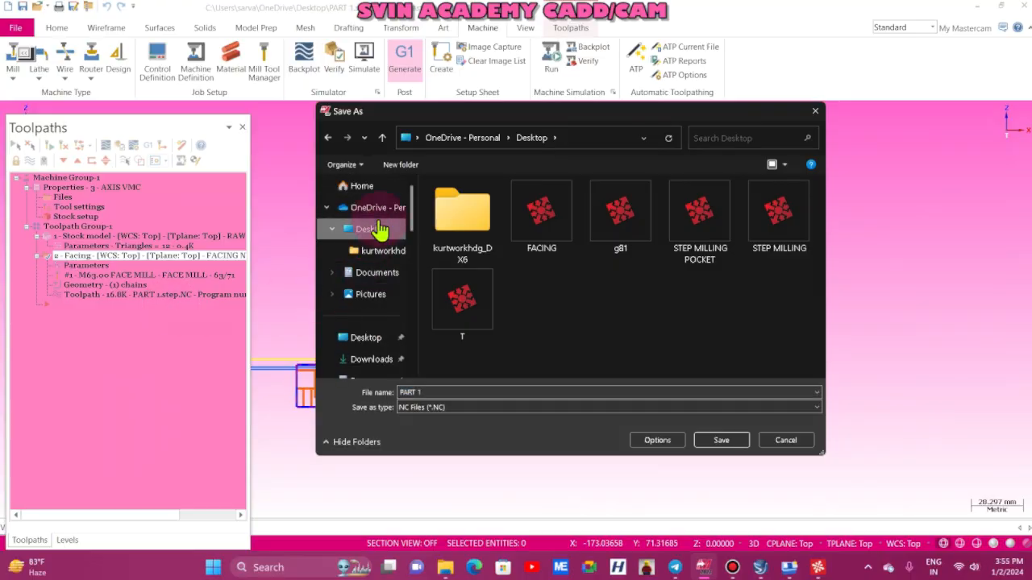
# Save the posted NC program to the Desktop as FACING, overwriting the existing file
pyautogui.click(720, 440)
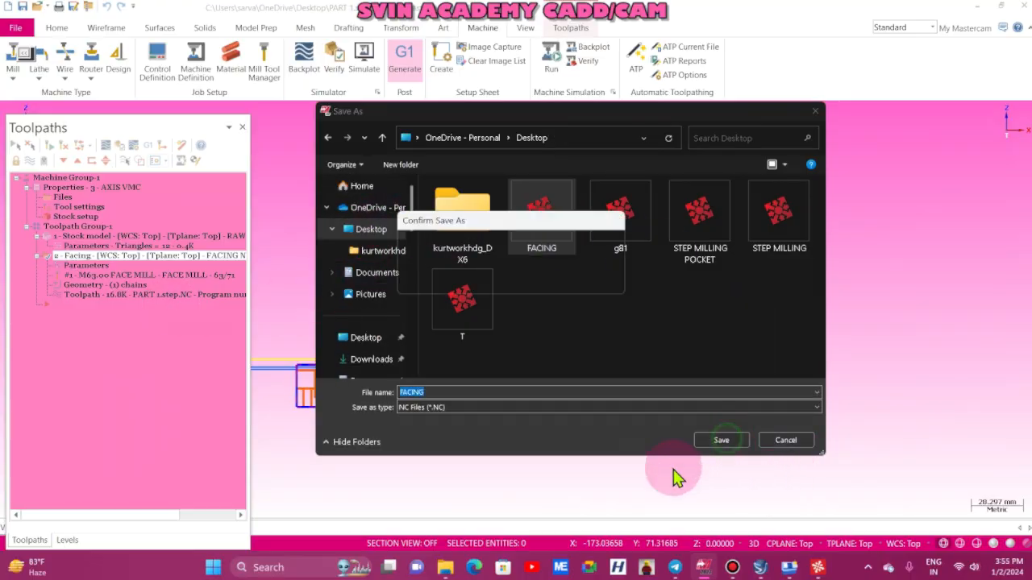
pyautogui.click(720, 440)
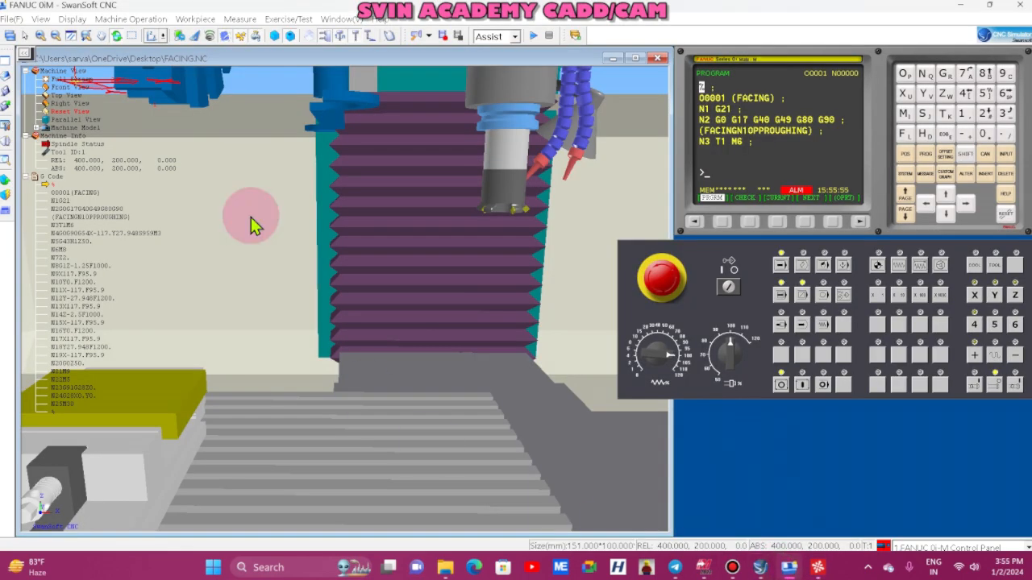
# Start the FACING program in SwanSoft CNC and step through its first blocks
pyautogui.click(13, 19)
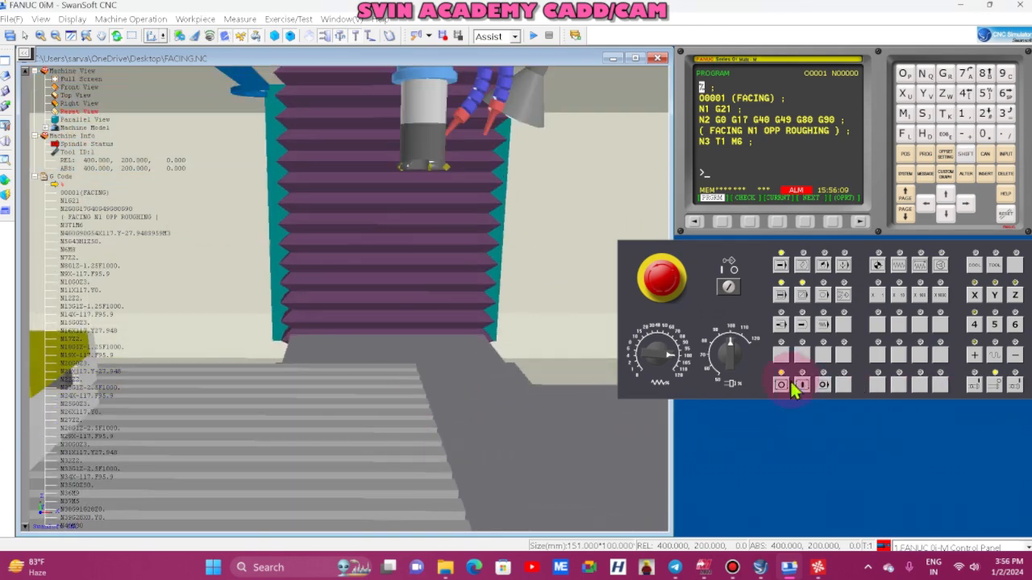
pyautogui.click(803, 384)
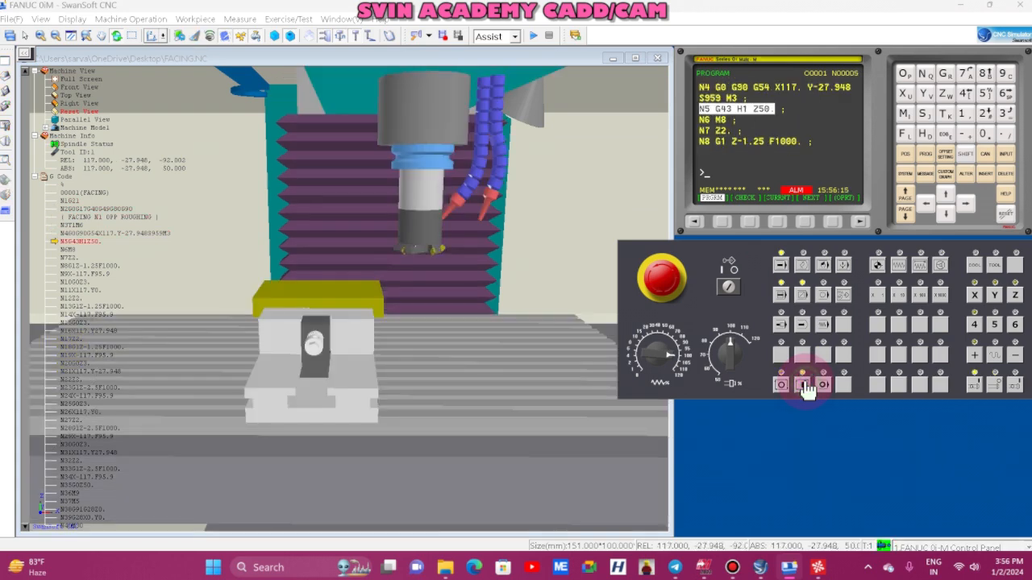
pyautogui.click(806, 386)
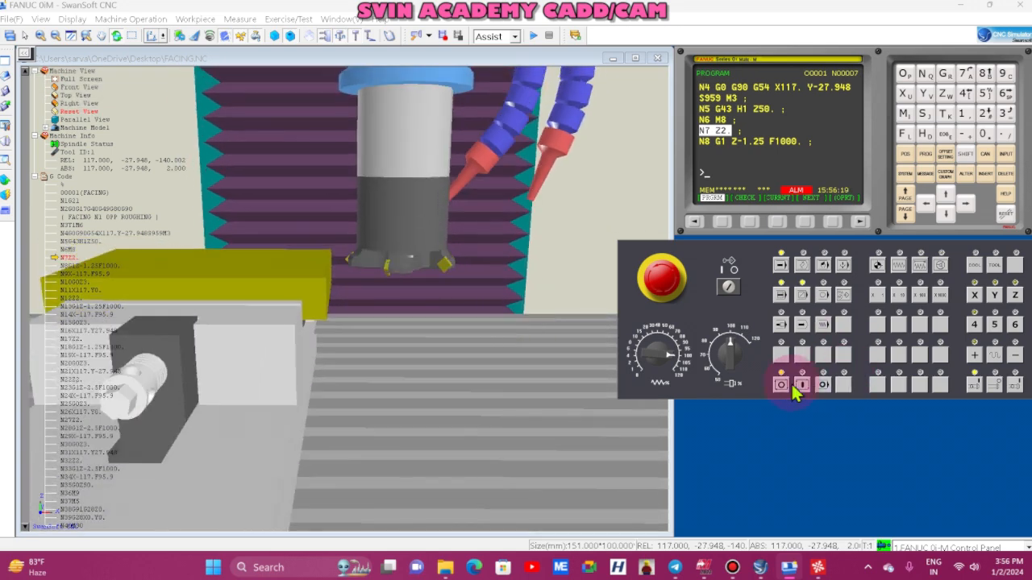
pyautogui.click(802, 384)
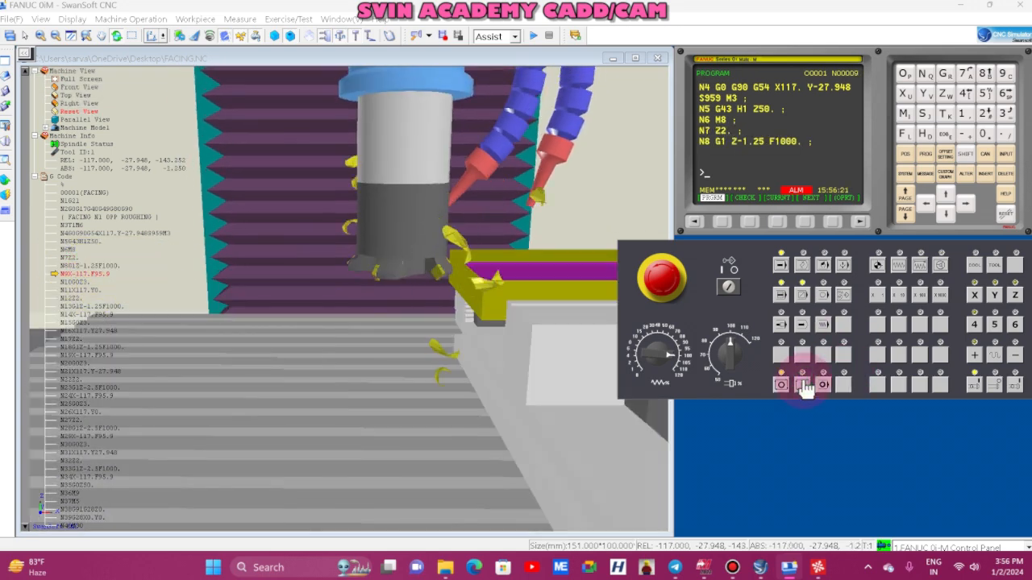
pyautogui.click(802, 385)
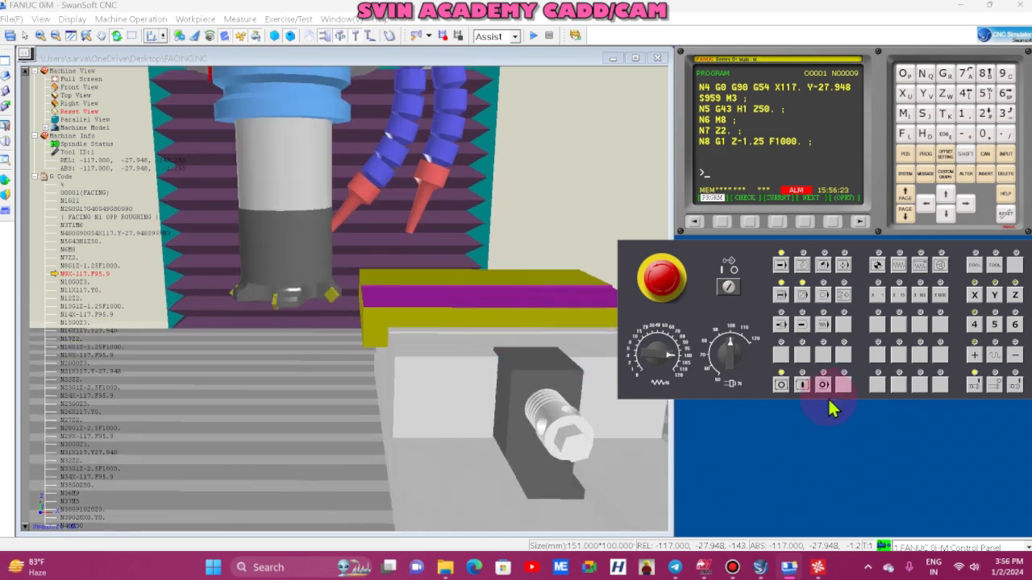
pyautogui.click(802, 385)
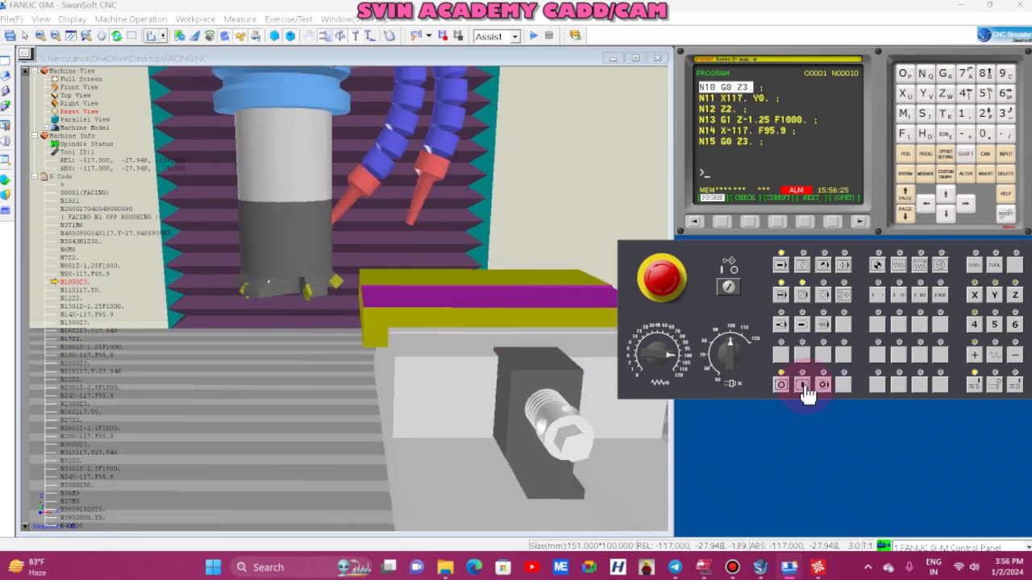
pyautogui.click(804, 385)
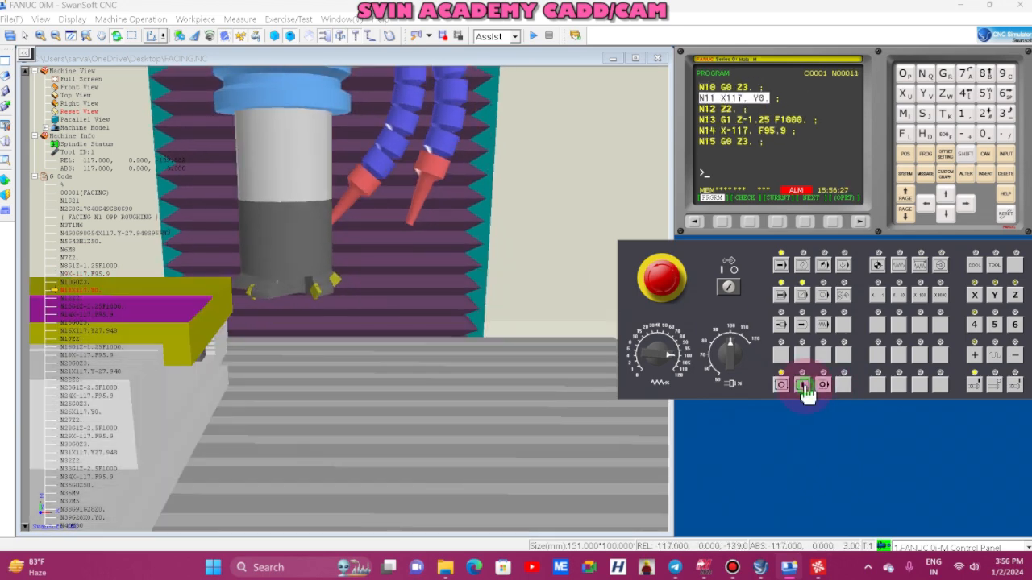
# Step through the remaining facing passes, orbiting the view to inspect the faced stock
pyautogui.click(802, 384)
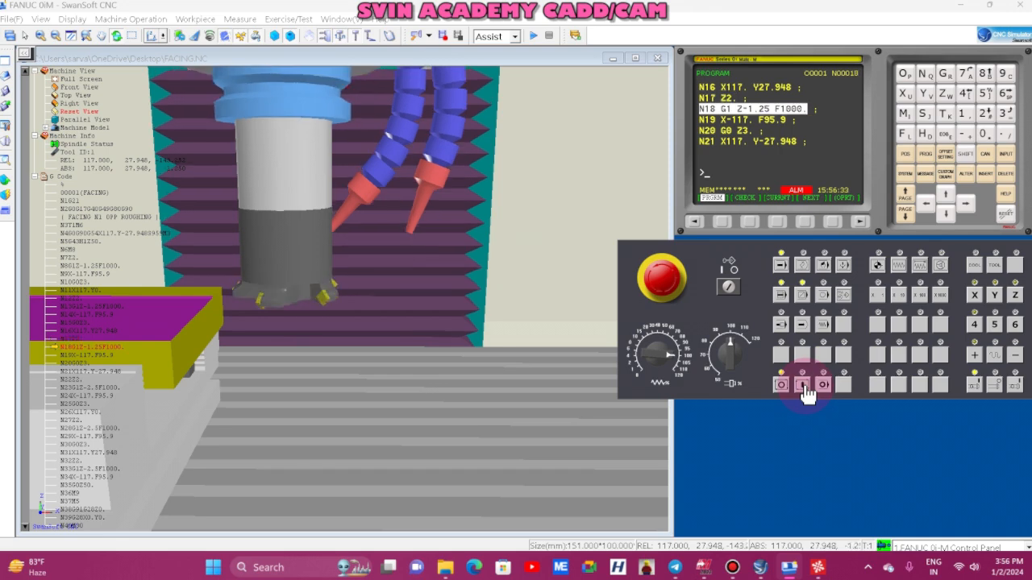
pyautogui.click(803, 386)
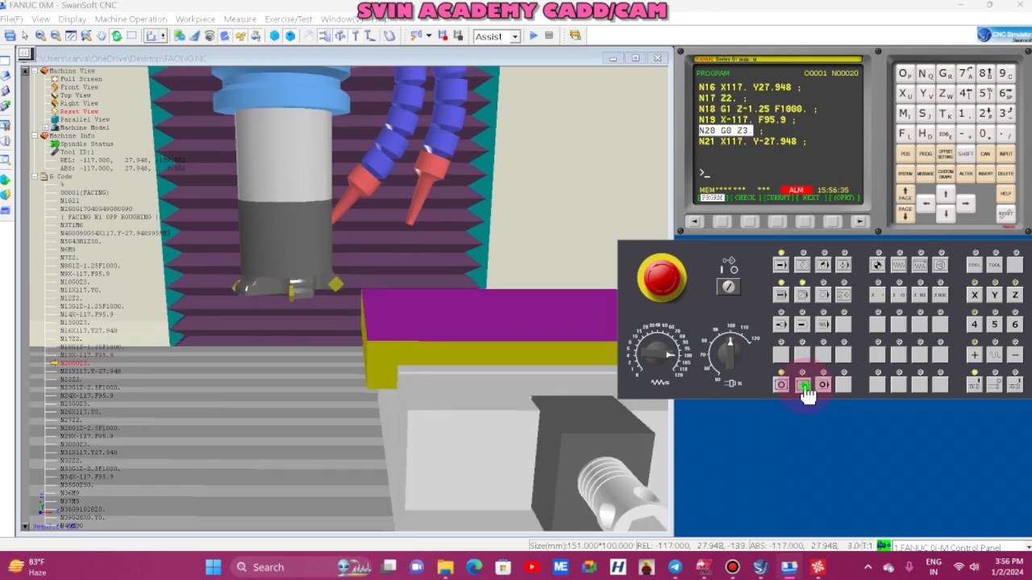
pyautogui.click(804, 385)
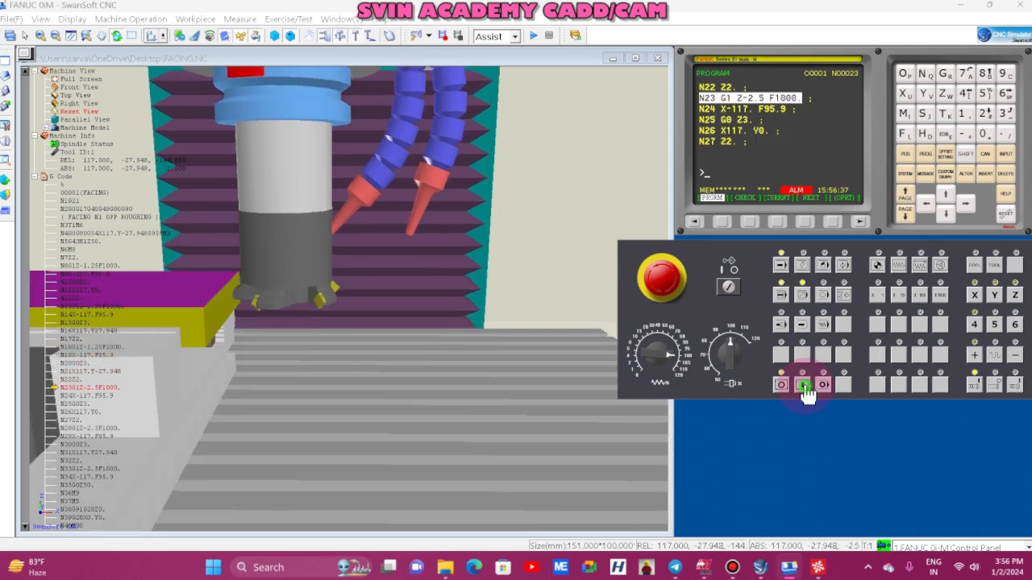
pyautogui.click(804, 385)
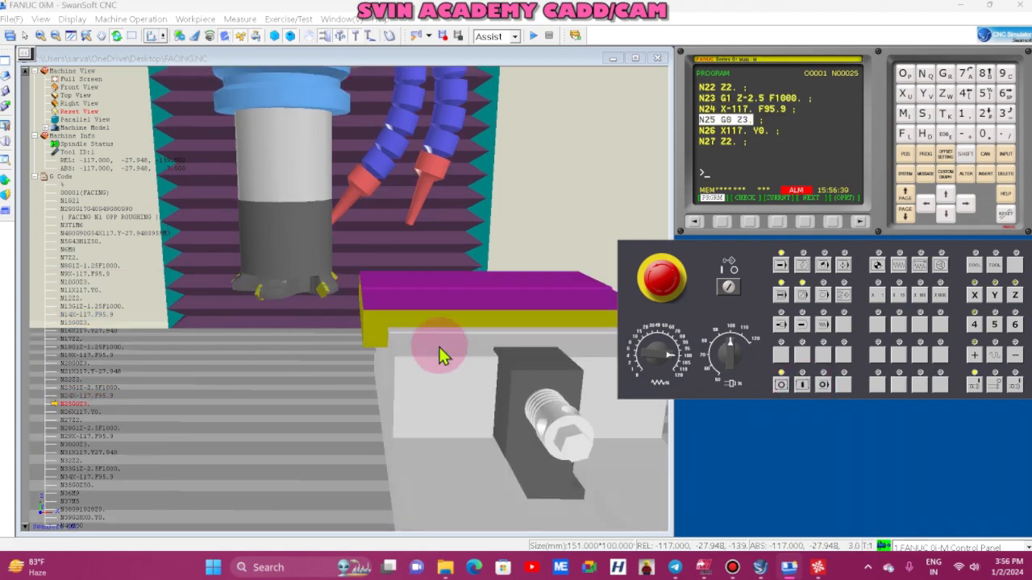
pyautogui.moveTo(444, 354); pyautogui.dragTo(238, 325)
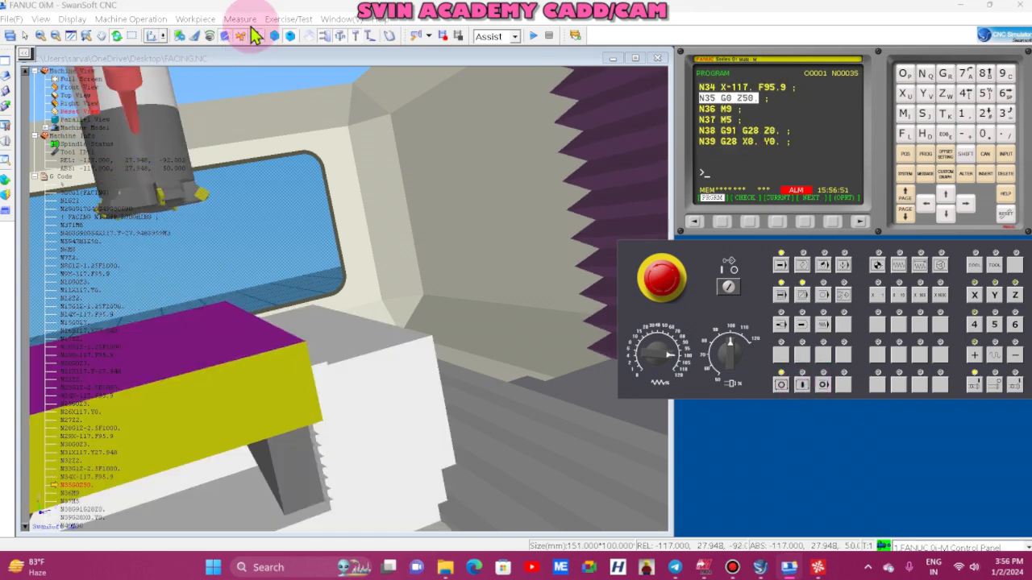
pyautogui.click(802, 386)
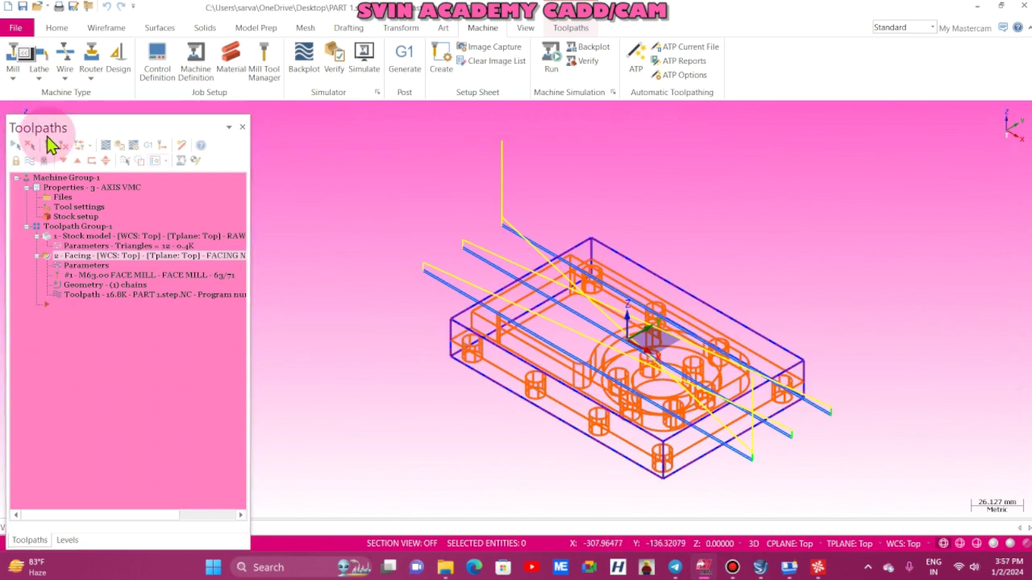
# Switch back to the Mastercam window showing the facing toolpath
pyautogui.click(14, 28)
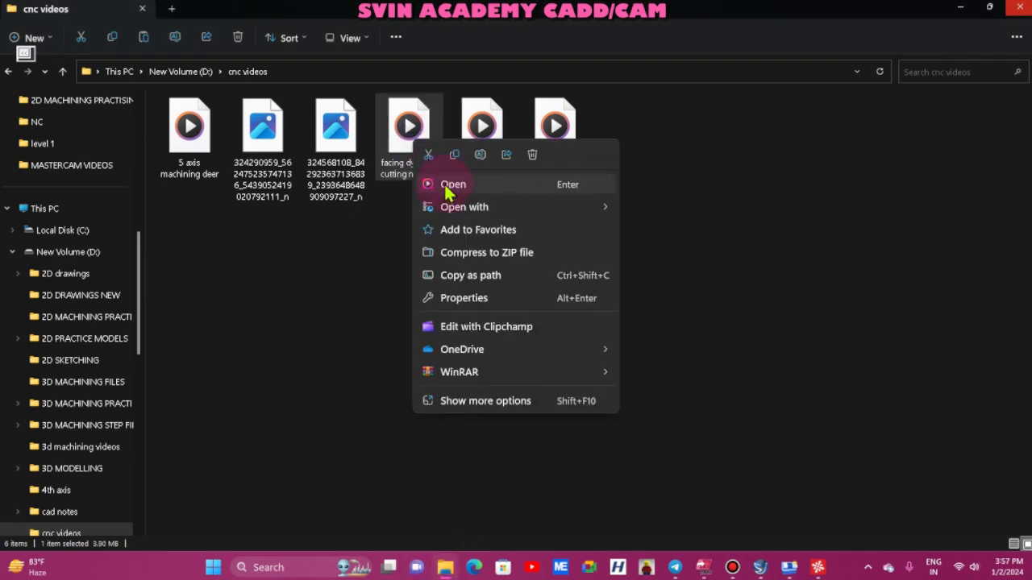
# Open the facing video file in the cnc videos folder to play it
pyautogui.click(453, 183)
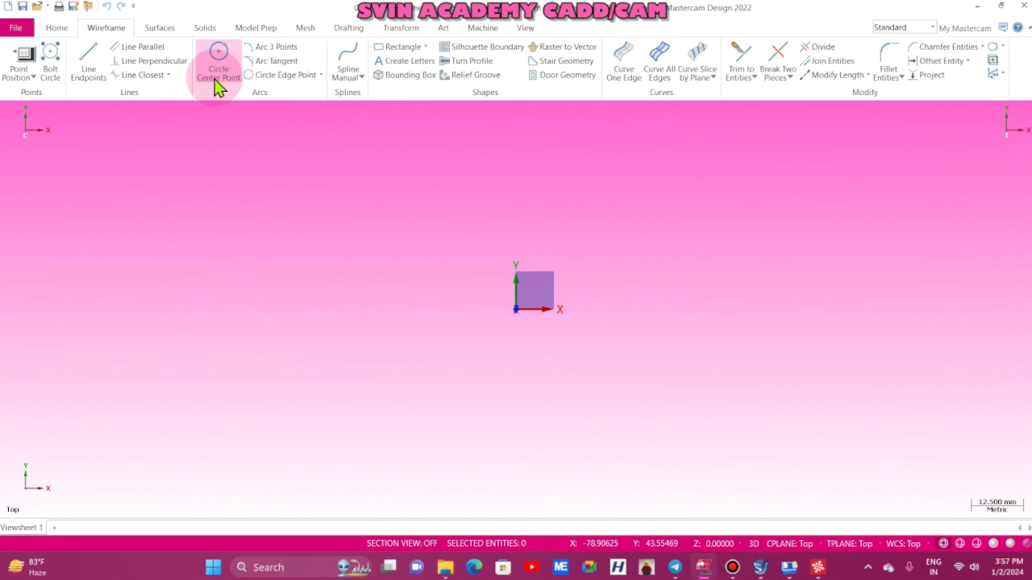
# Draw a 30 mm diameter circle from its centre point
pyautogui.click(218, 65)
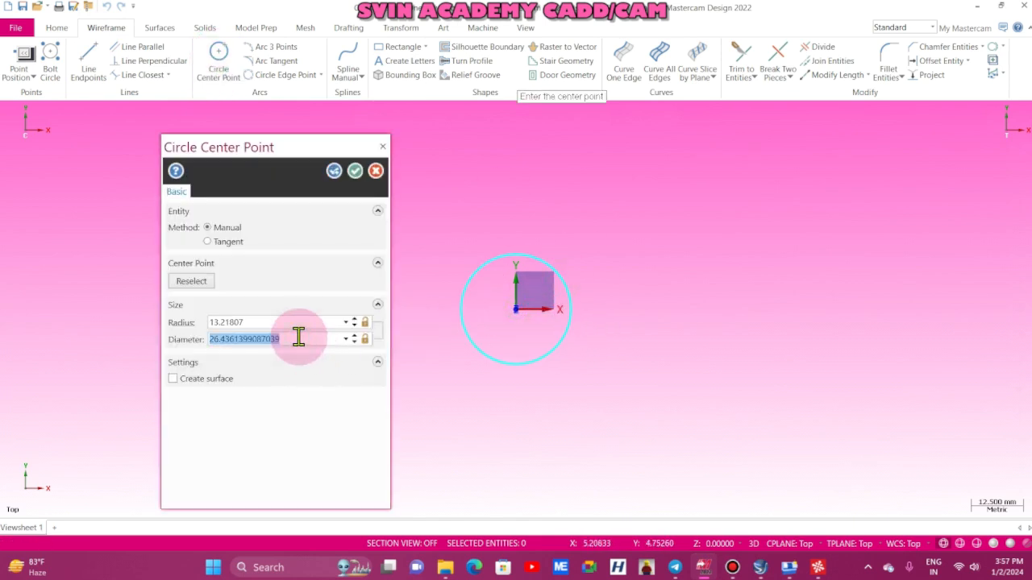
pyautogui.click(356, 171)
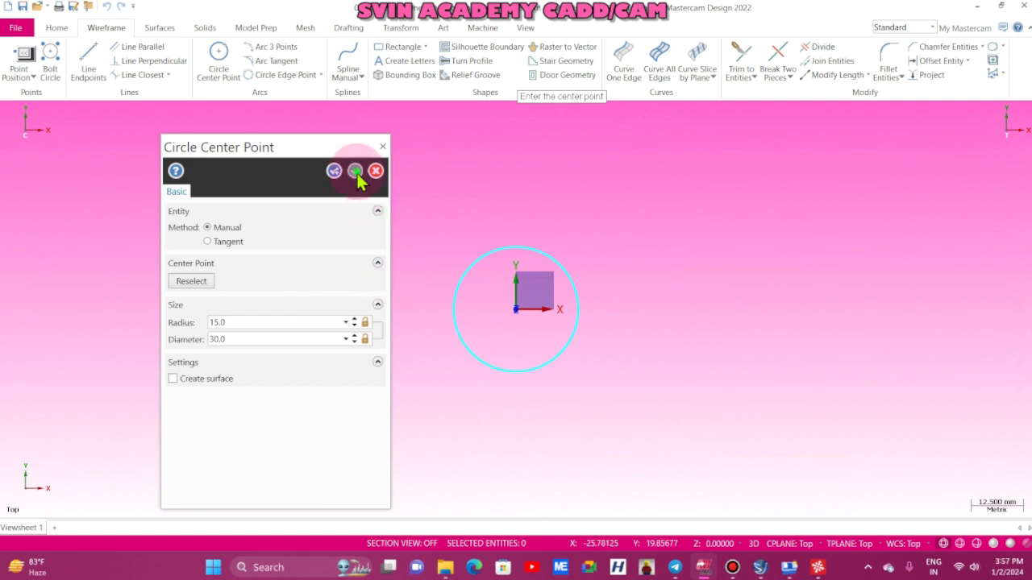
pyautogui.click(356, 171)
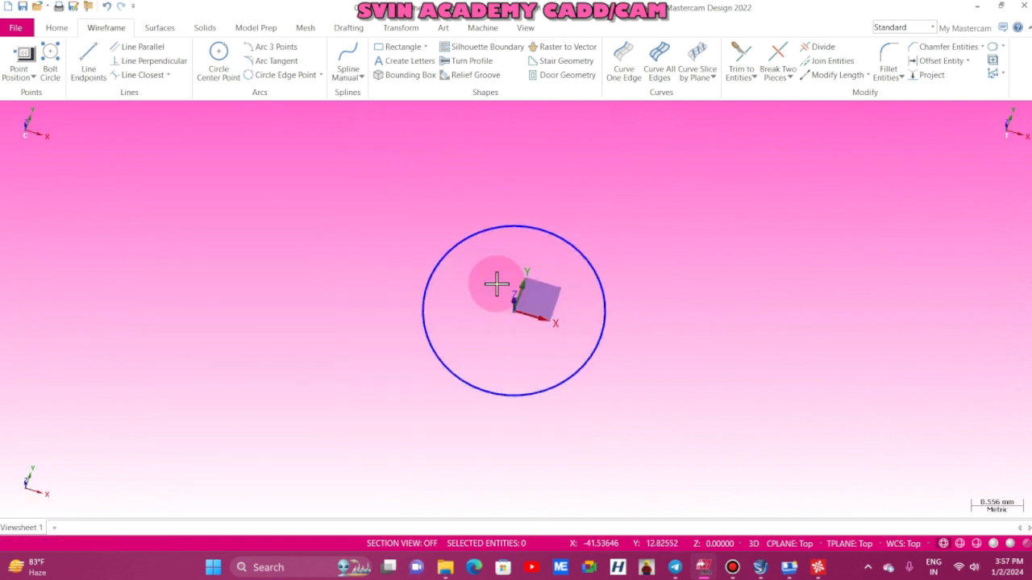
# Extrude the circle 25 mm into a solid cylinder displayed with Material shading
pyautogui.click(204, 28)
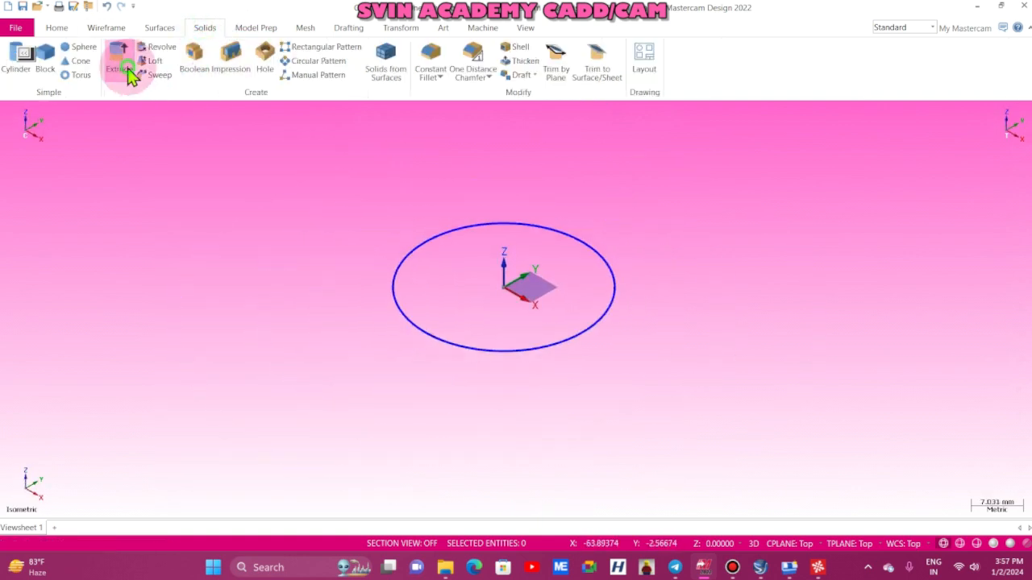
pyautogui.click(119, 60)
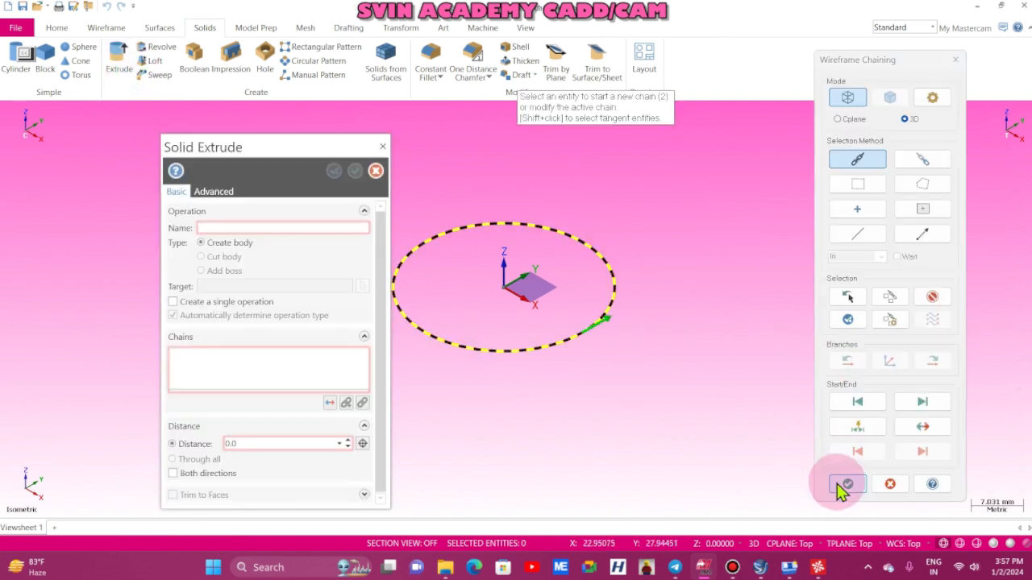
pyautogui.click(847, 484)
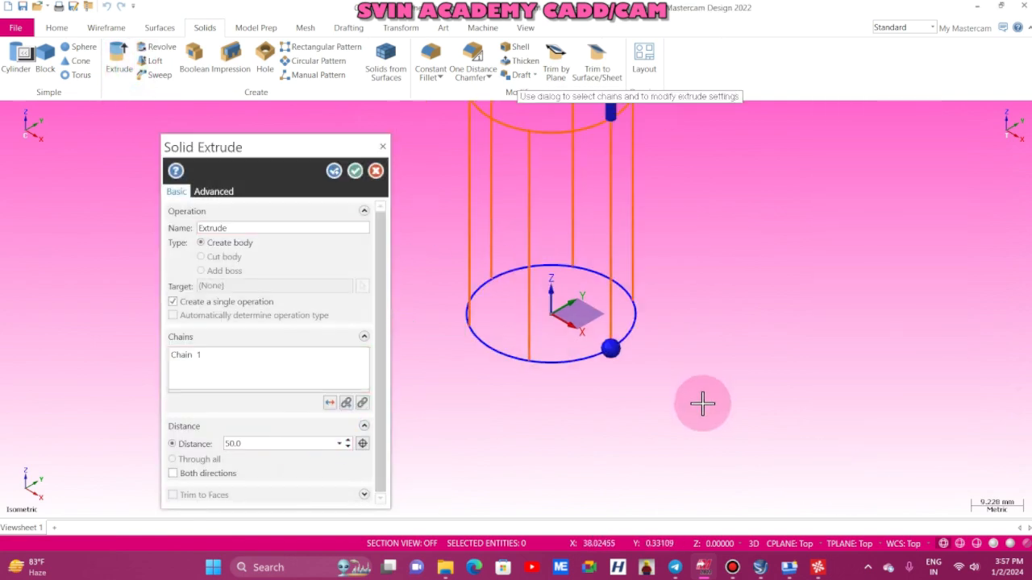
pyautogui.click(525, 27)
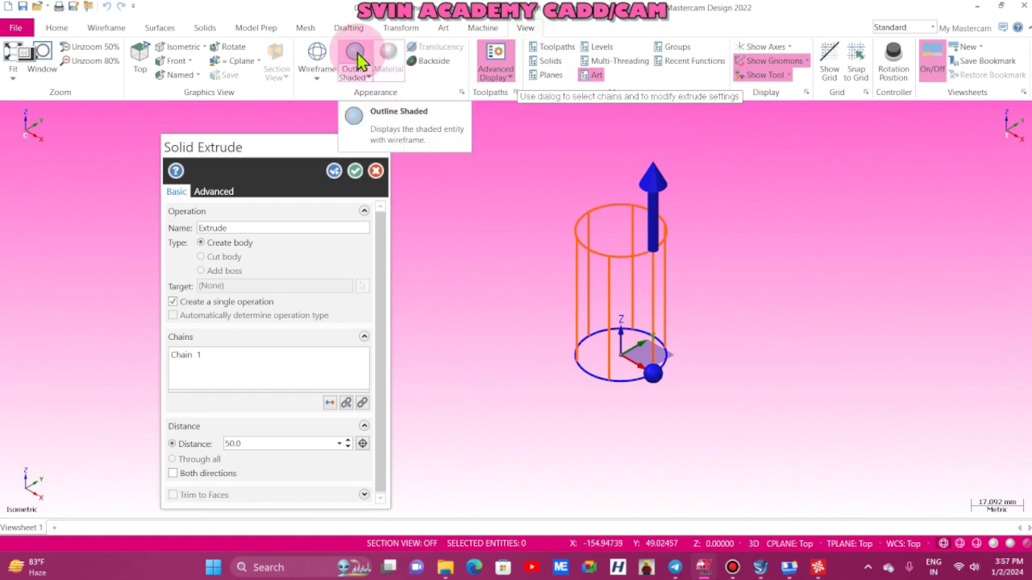
pyautogui.click(388, 60)
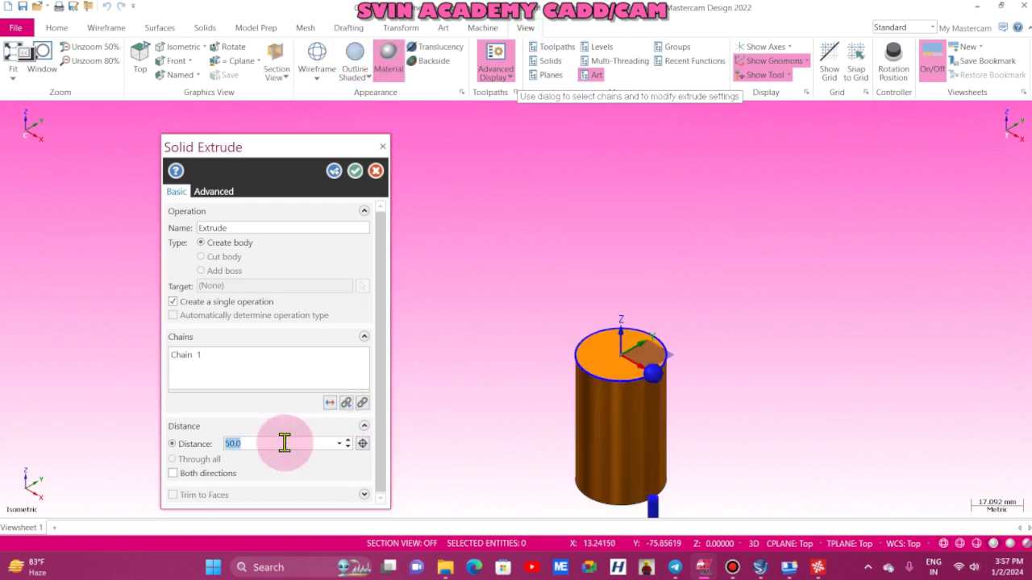
pyautogui.write('25.0')
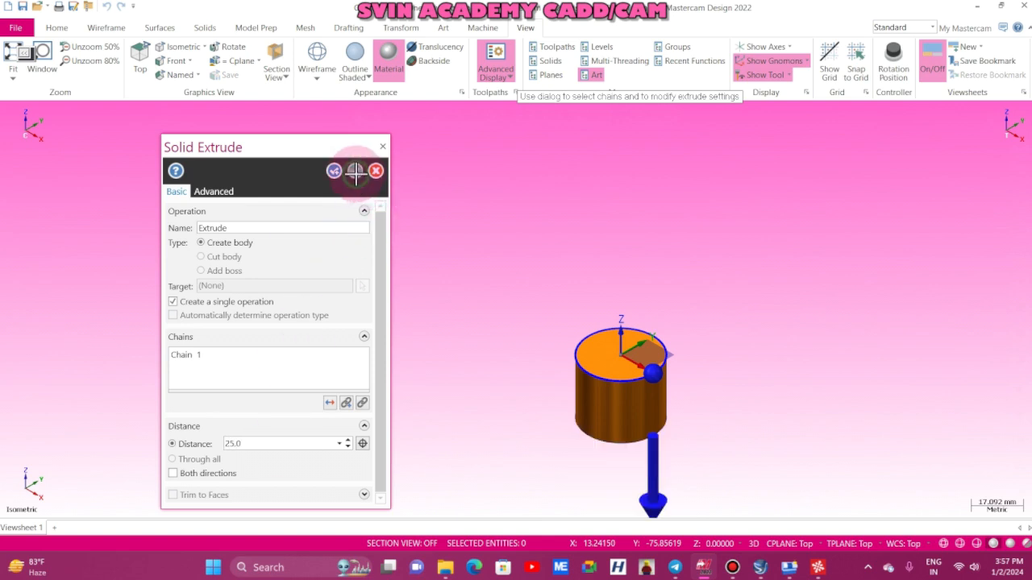
pyautogui.click(355, 170)
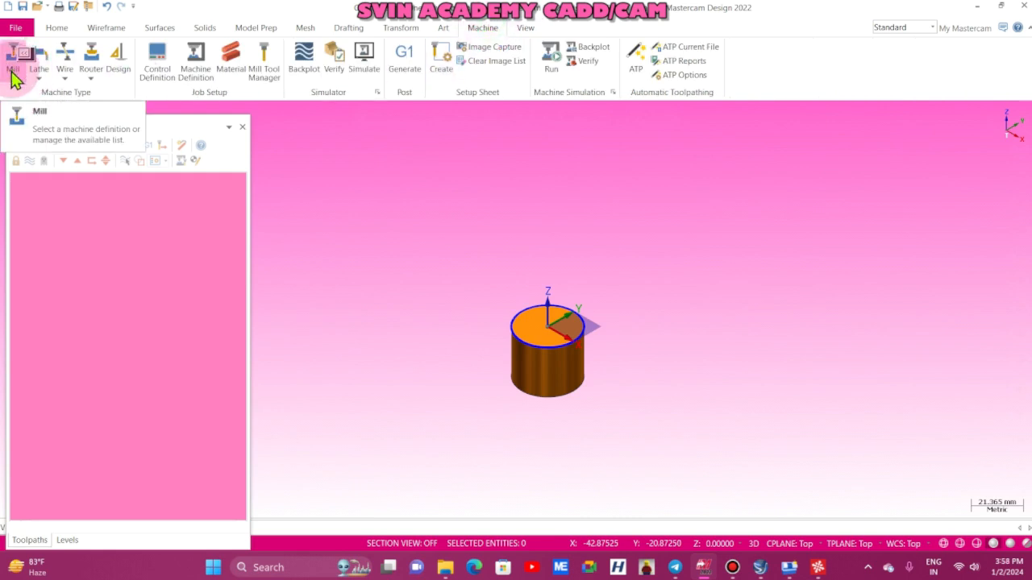
# Add a mill machine group with sequential tool numbering enabled
pyautogui.click(13, 56)
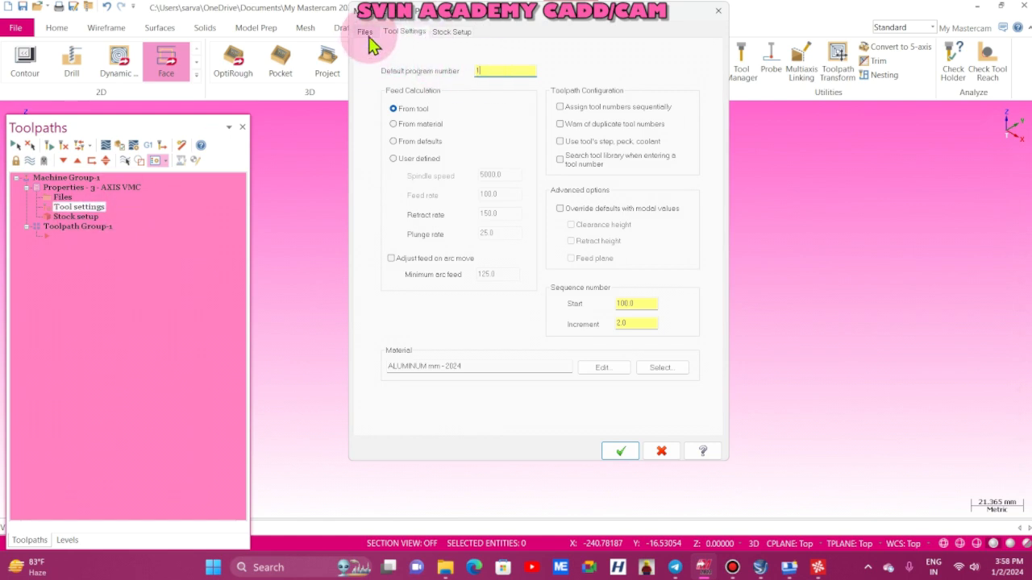
pyautogui.click(364, 31)
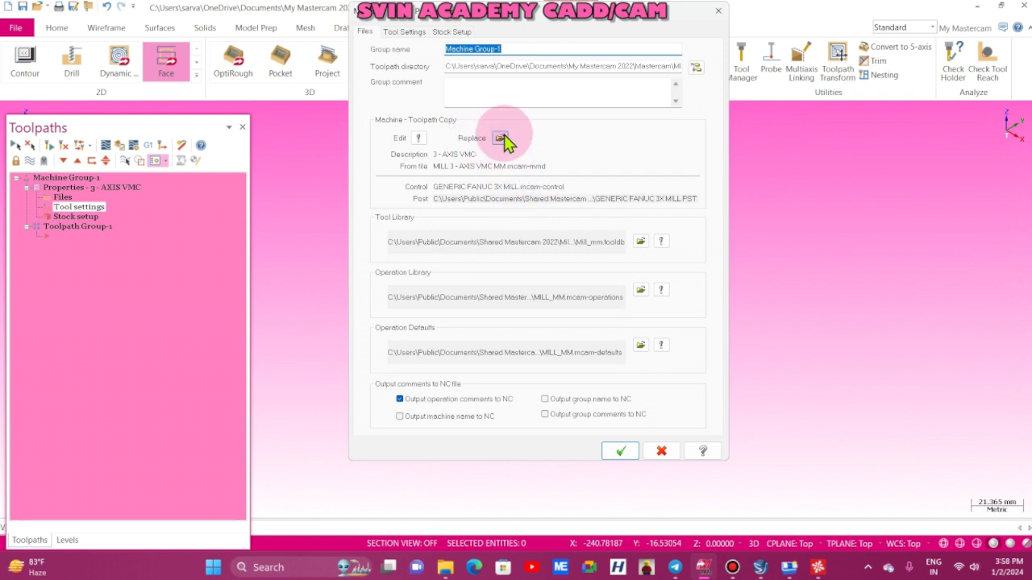
pyautogui.click(502, 138)
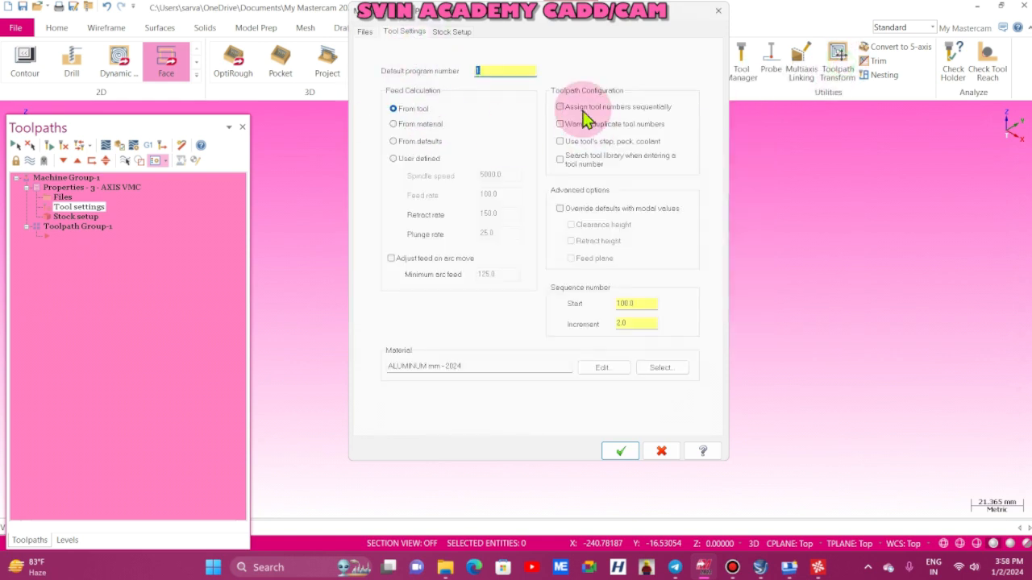
pyautogui.click(560, 107)
pyautogui.write('1')
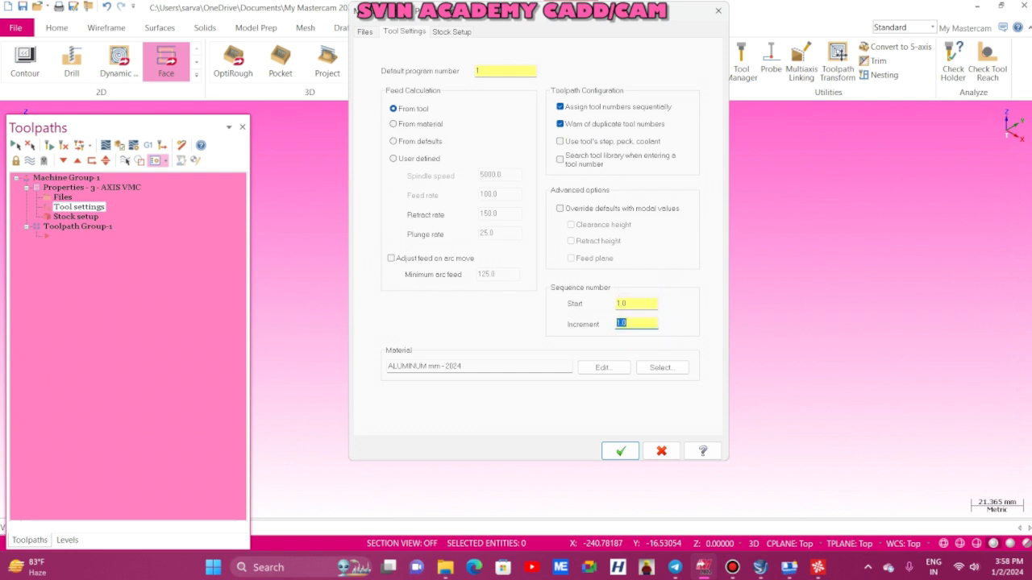
# Define the stock as a Z-axis cylinder, 30 across by 25 tall
pyautogui.click(452, 31)
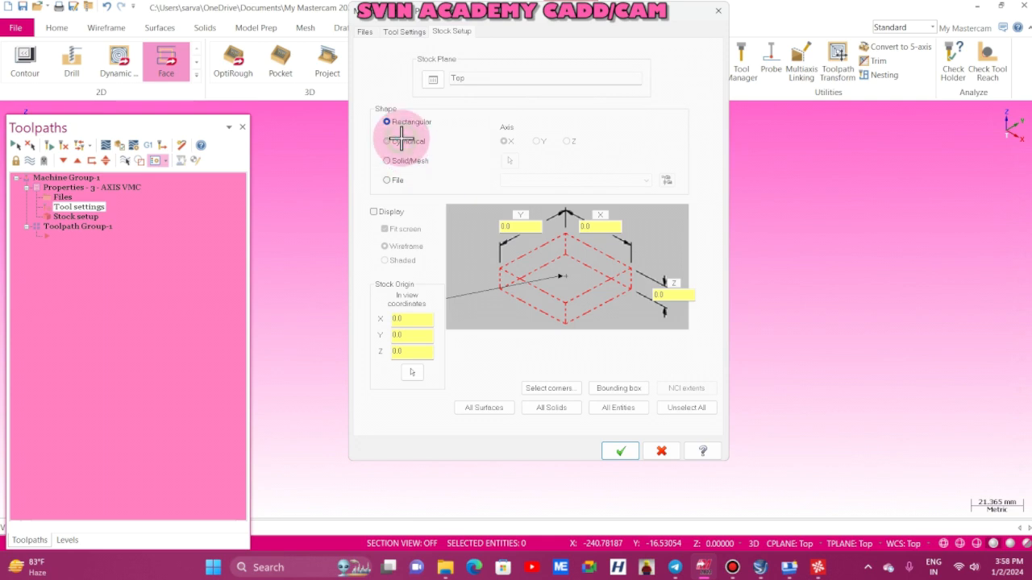
pyautogui.click(386, 141)
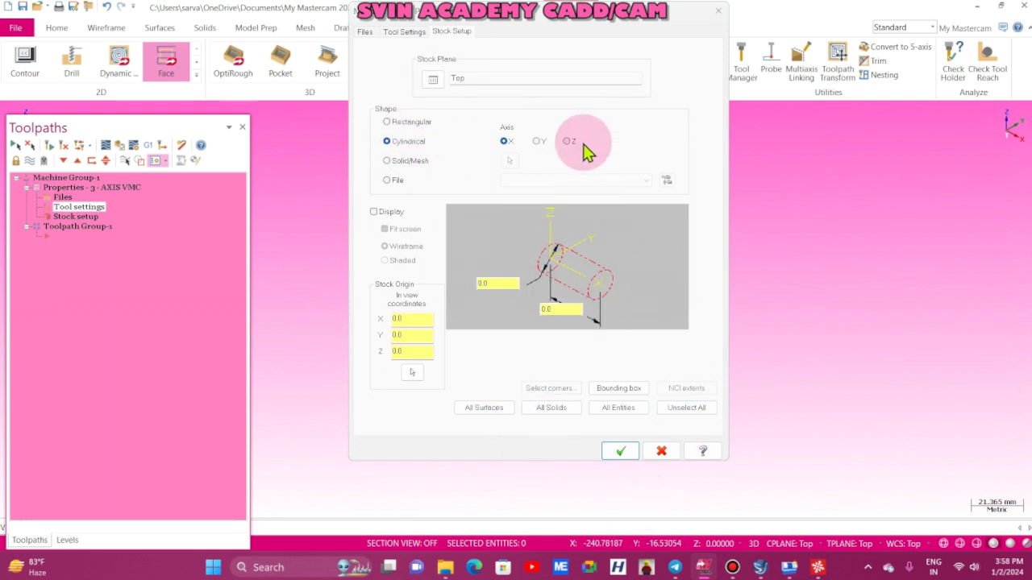
pyautogui.click(567, 142)
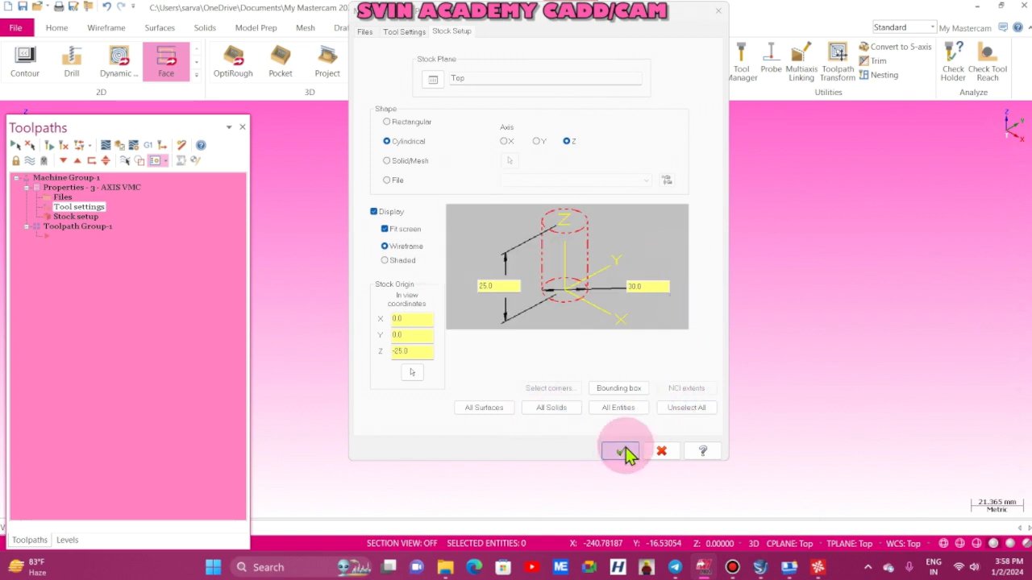
# Start a facing toolpath using the 16 mm flat end mill from the library at 3580 rpm
pyautogui.click(621, 450)
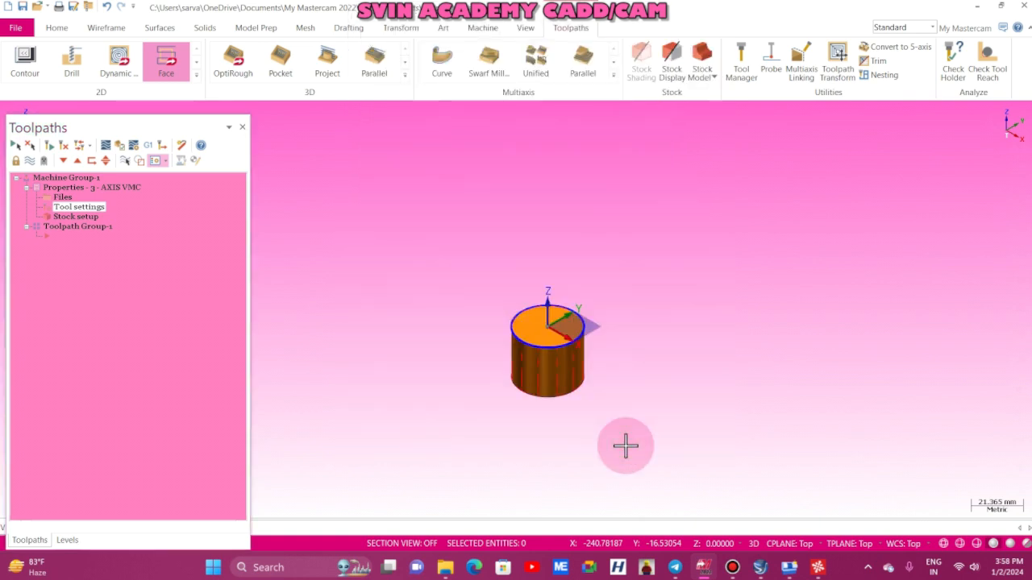
pyautogui.click(166, 61)
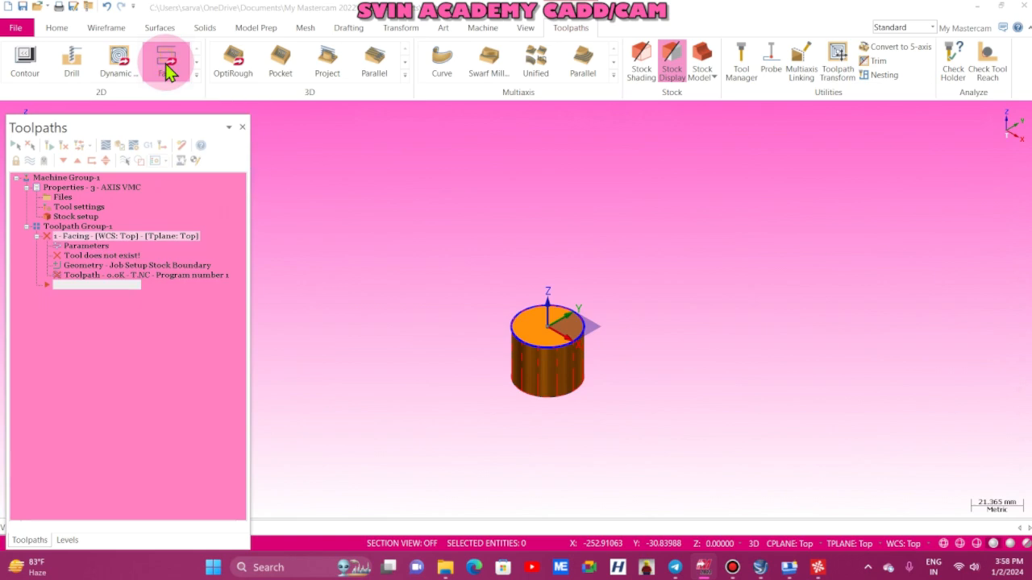
pyautogui.click(166, 63)
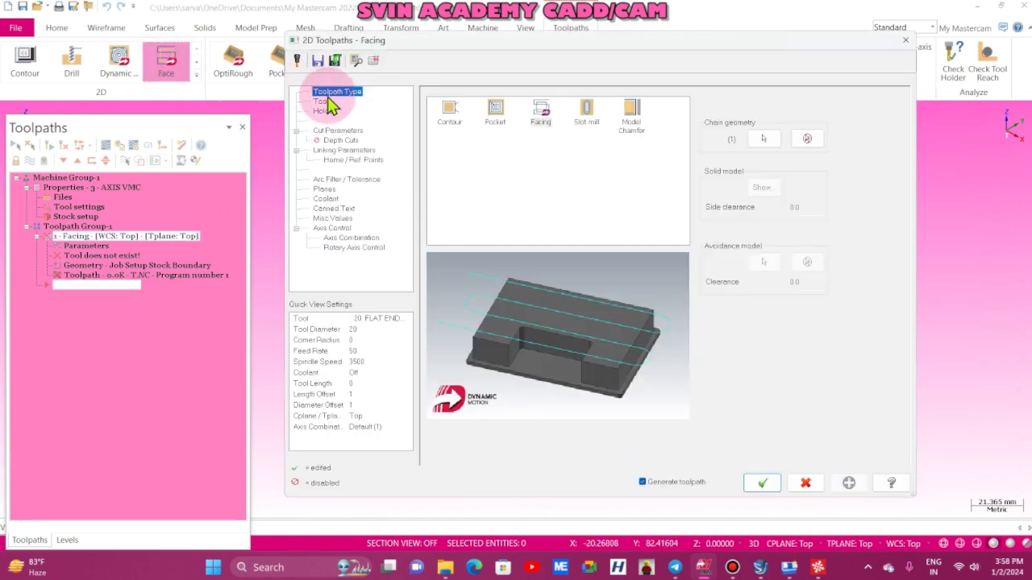
pyautogui.click(322, 100)
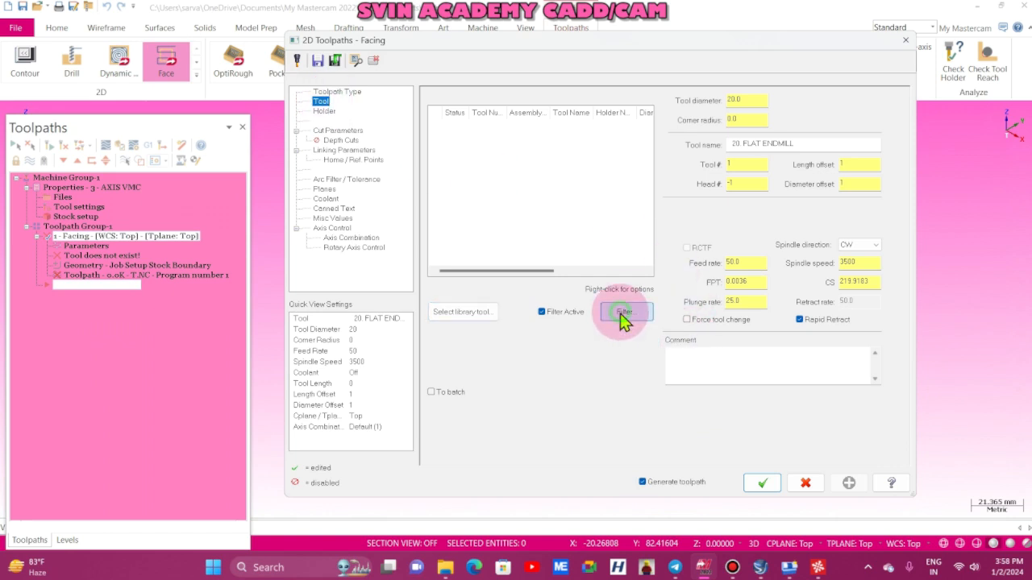
pyautogui.click(622, 312)
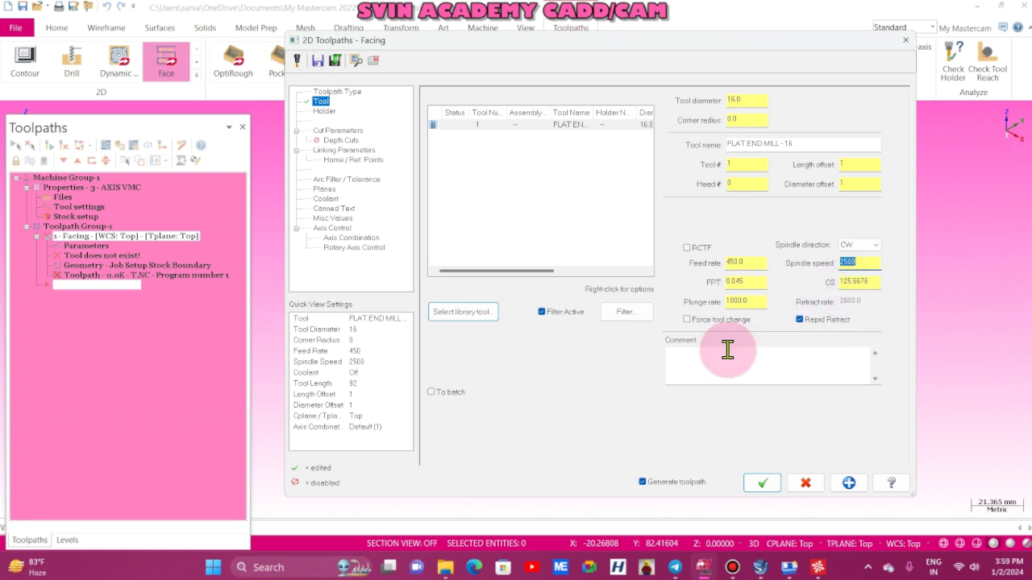
pyautogui.moveTo(702, 362)
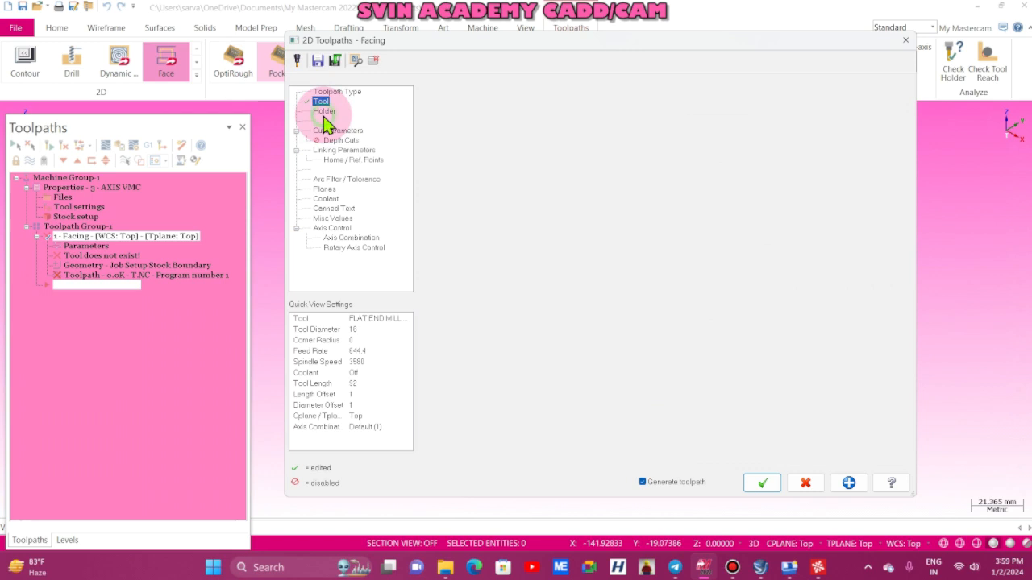
pyautogui.click(325, 112)
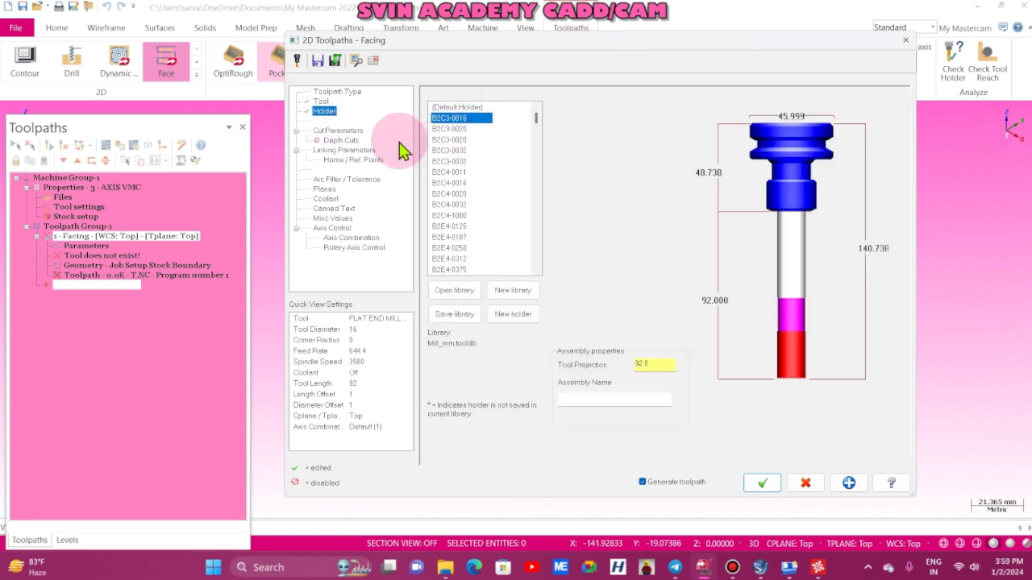
pyautogui.click(337, 130)
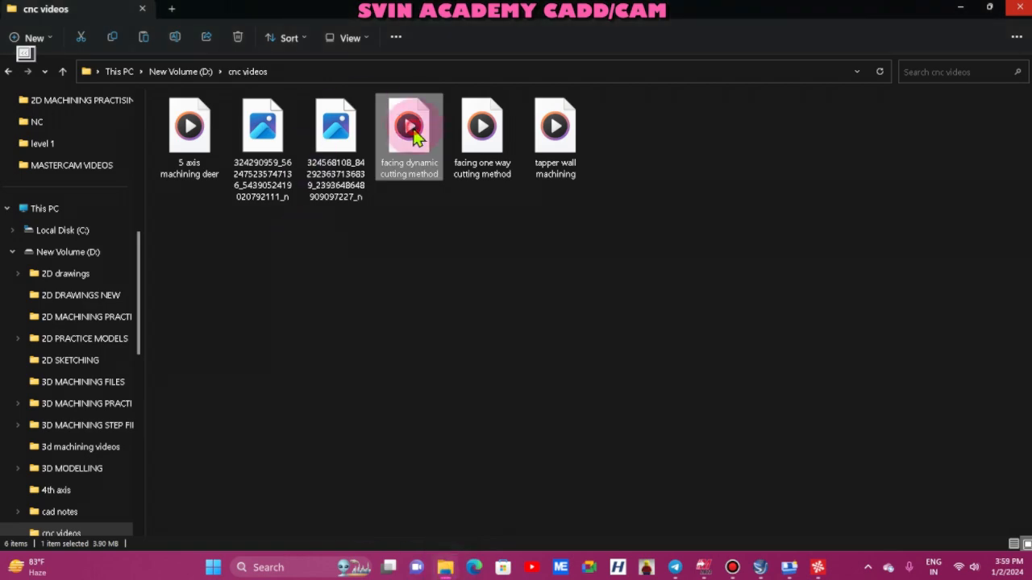
# Play the facing dynamic cutting video, then set the facing cutting method to Dynamic
pyautogui.doubleClick(409, 127)
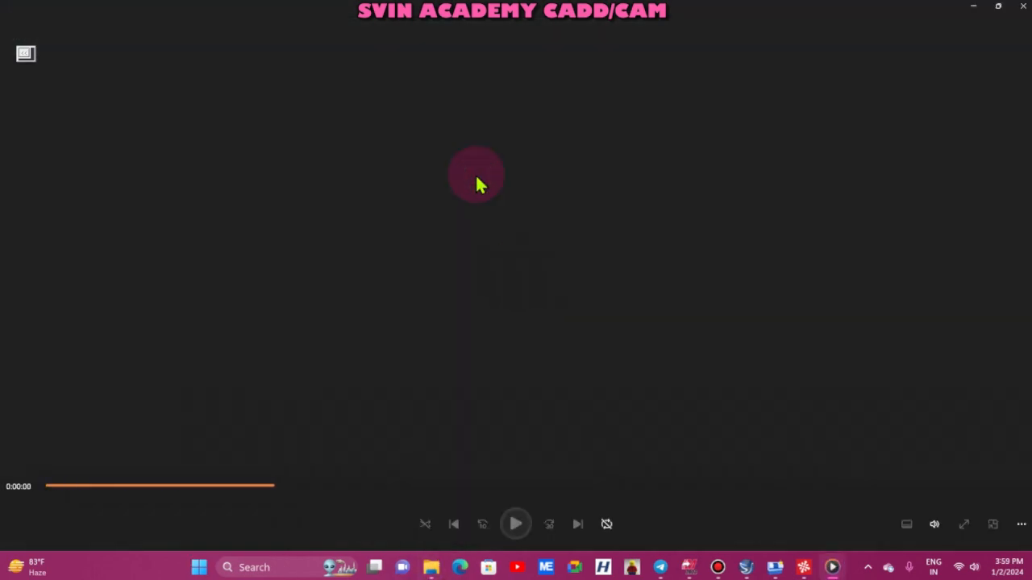
pyautogui.click(515, 524)
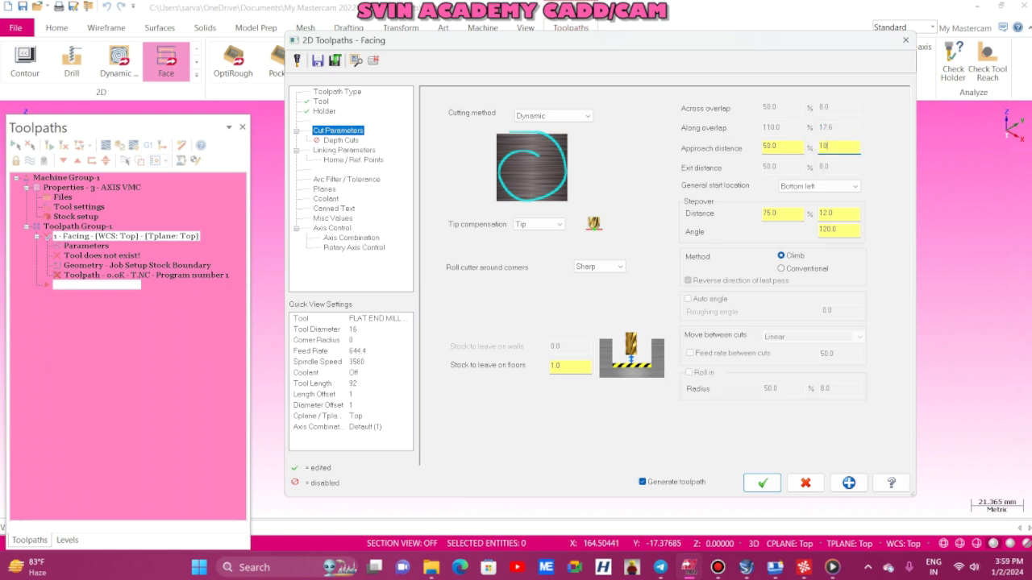
# Set the start location, max rough step and final depth, turn flood coolant on, and accept
pyautogui.click(850, 186)
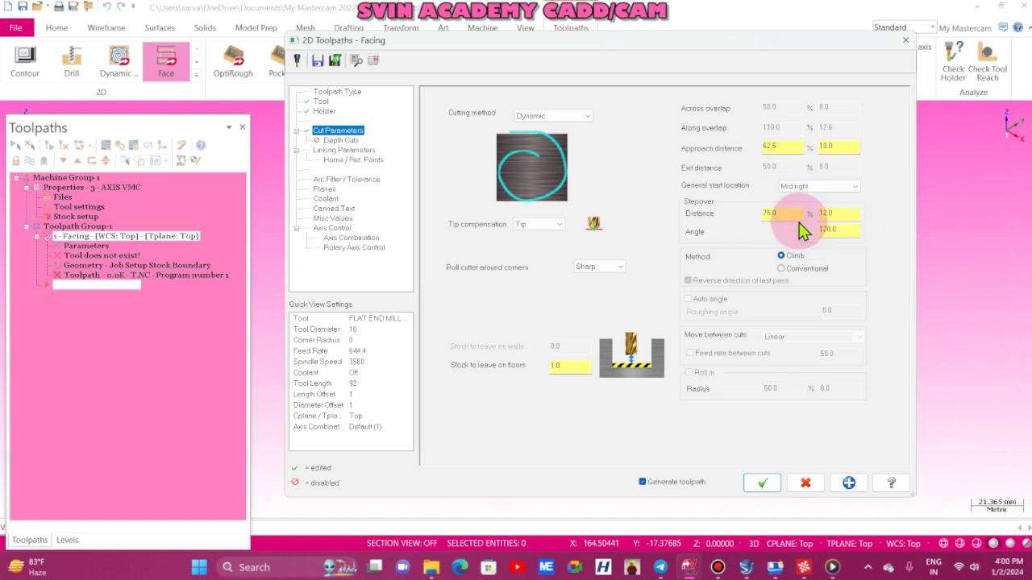
pyautogui.moveTo(845, 262)
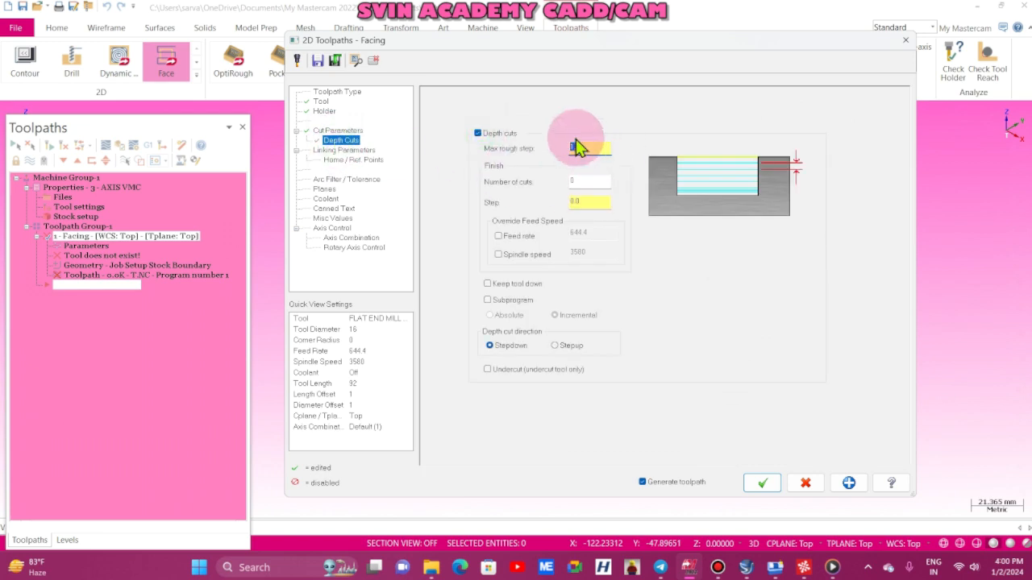
pyautogui.click(344, 150)
pyautogui.write('-')
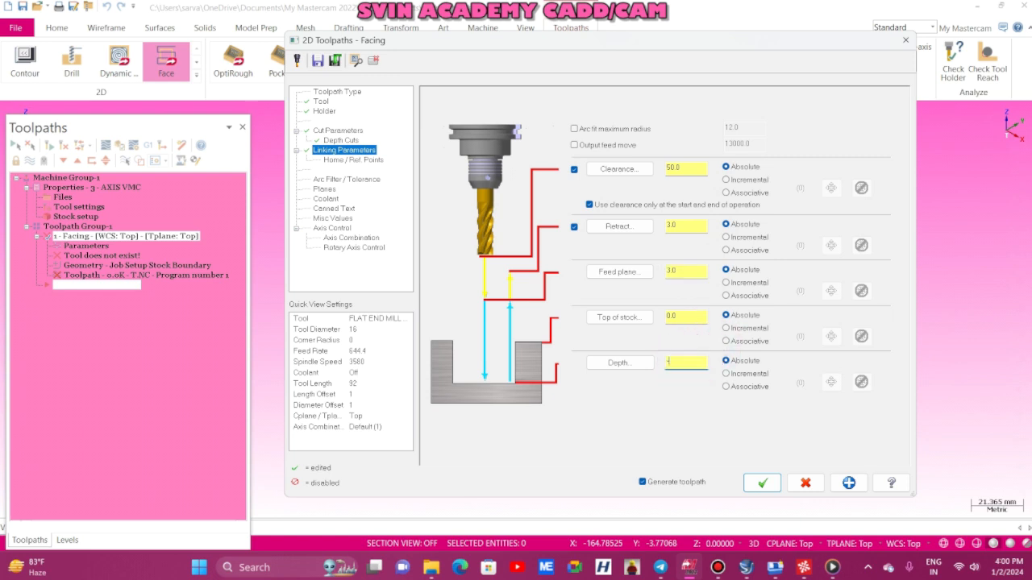
pyautogui.click(683, 362)
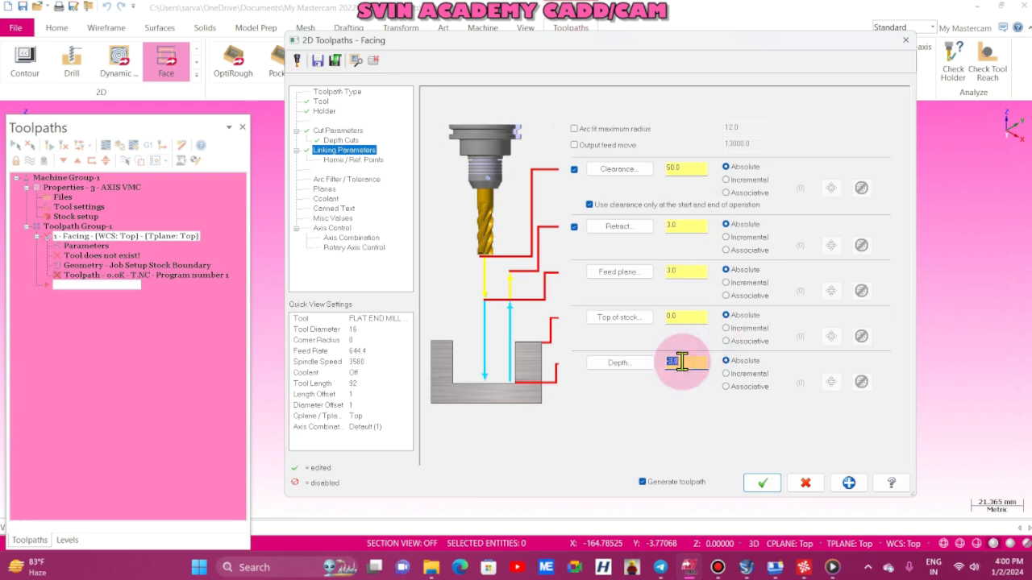
pyautogui.click(326, 198)
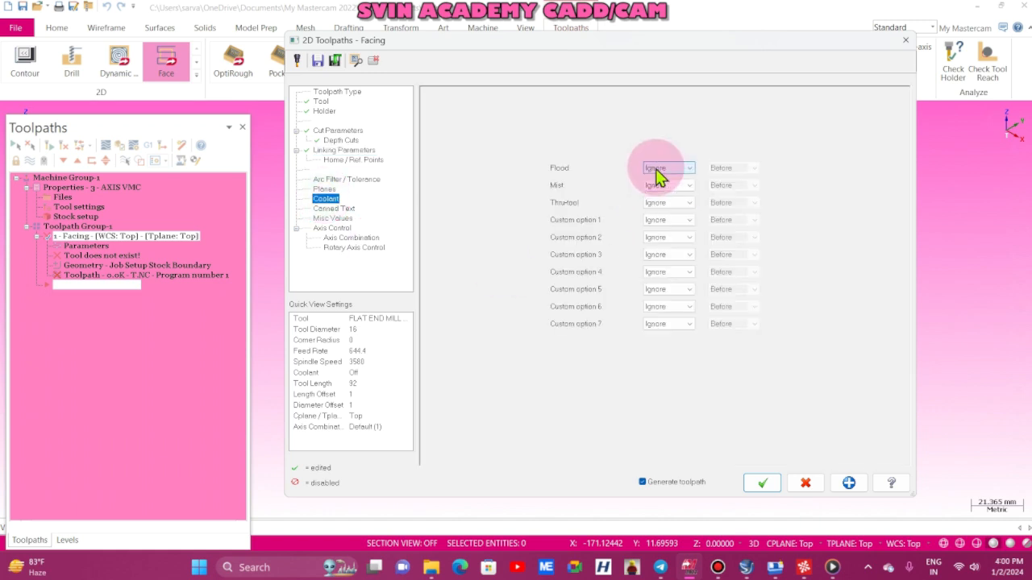
pyautogui.click(665, 167)
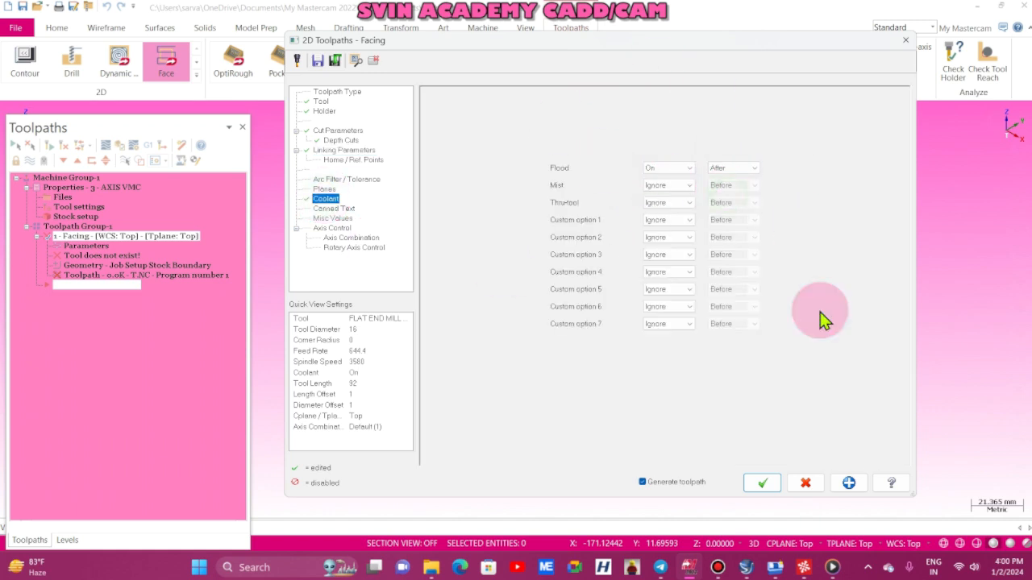
pyautogui.click(761, 483)
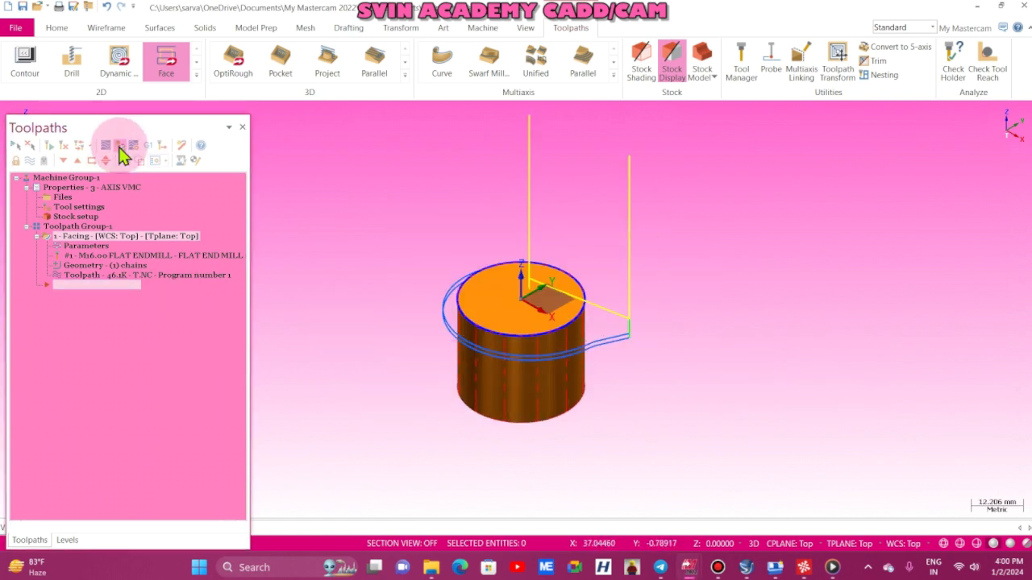
# Verify the facing toolpath in Simulator, playing through all 398 moves
pyautogui.click(133, 146)
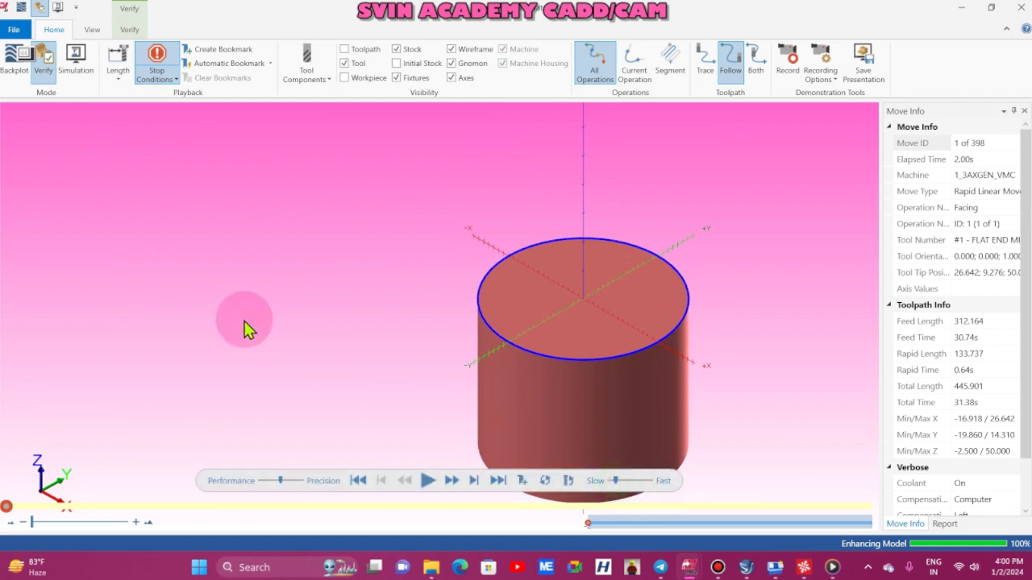
pyautogui.click(428, 481)
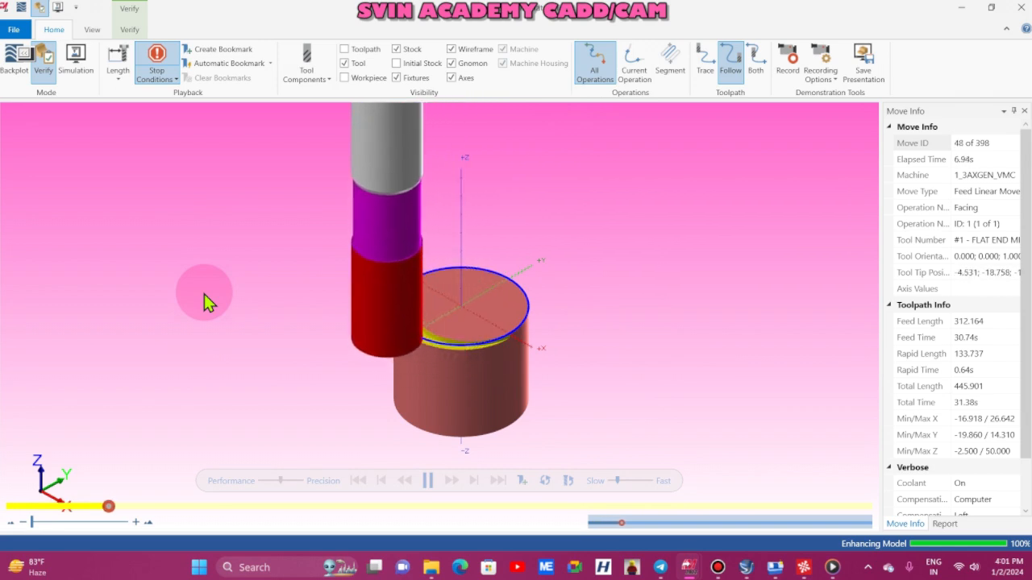
pyautogui.click(427, 480)
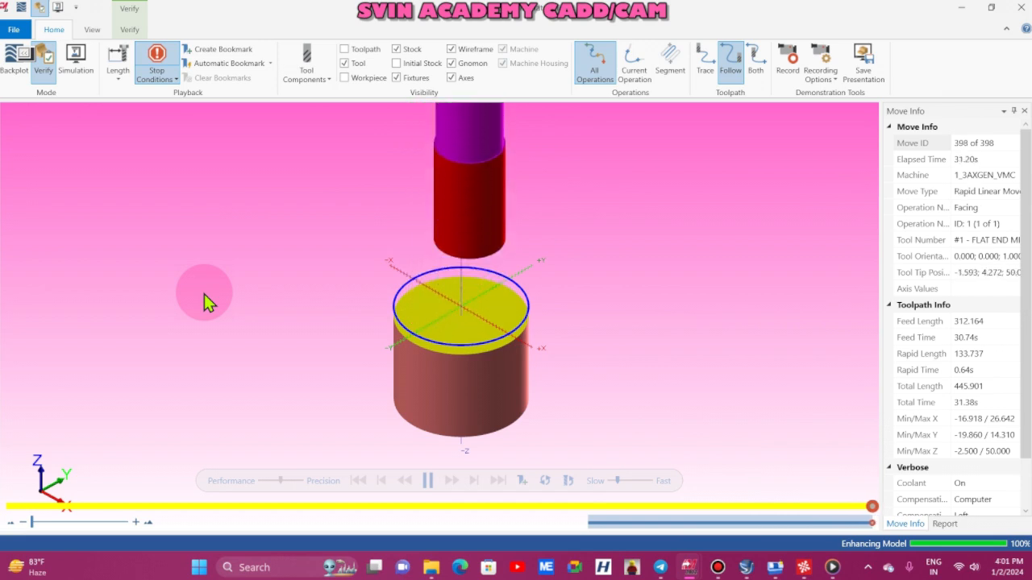
pyautogui.click(427, 480)
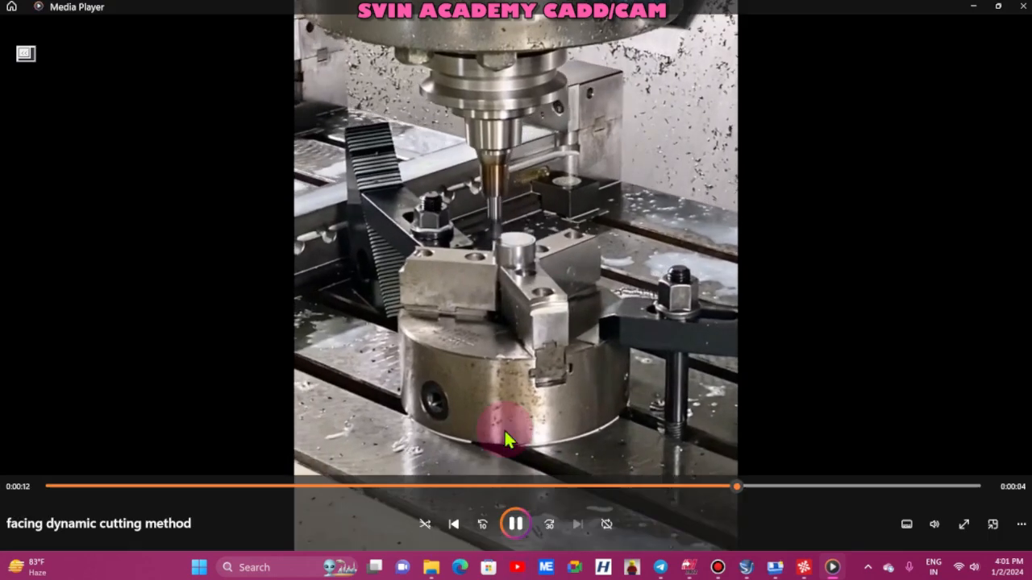
# Dismiss the facing dynamic cutting demo clip and return to the Facing parameters
pyautogui.click(515, 523)
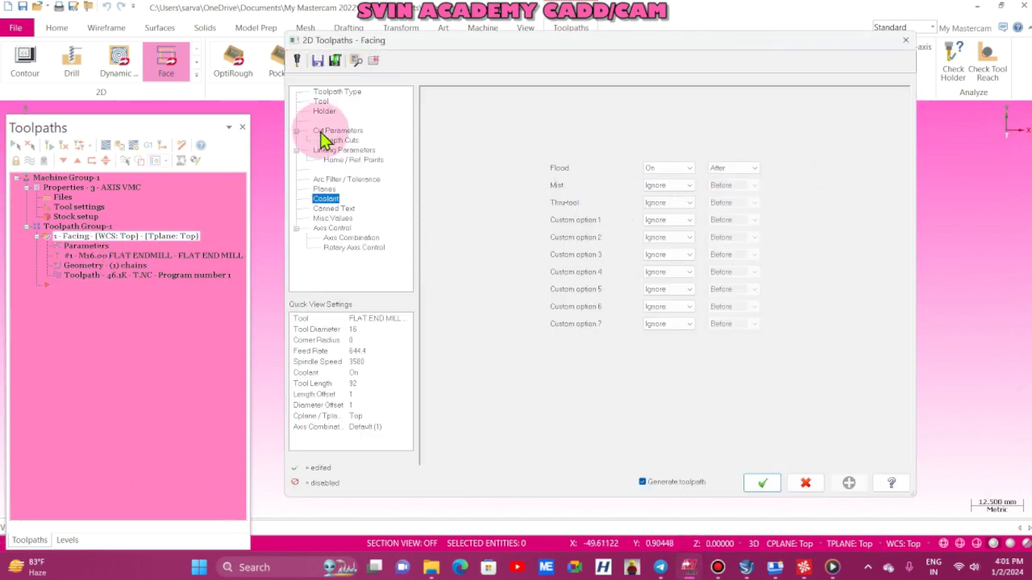
# Set the facing start location to Bottom right, regenerate, and switch to a standard view
pyautogui.click(338, 130)
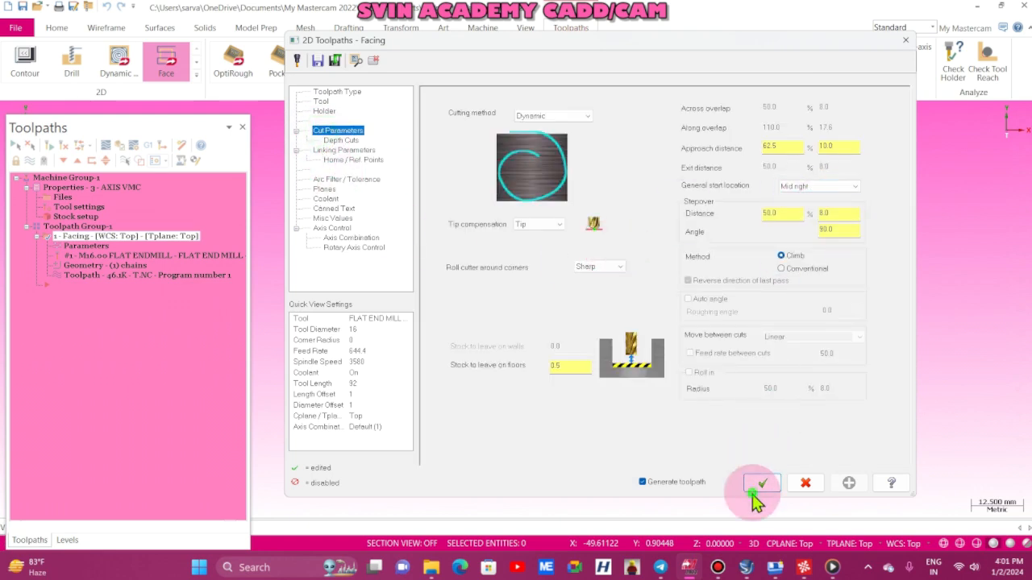
pyautogui.click(759, 483)
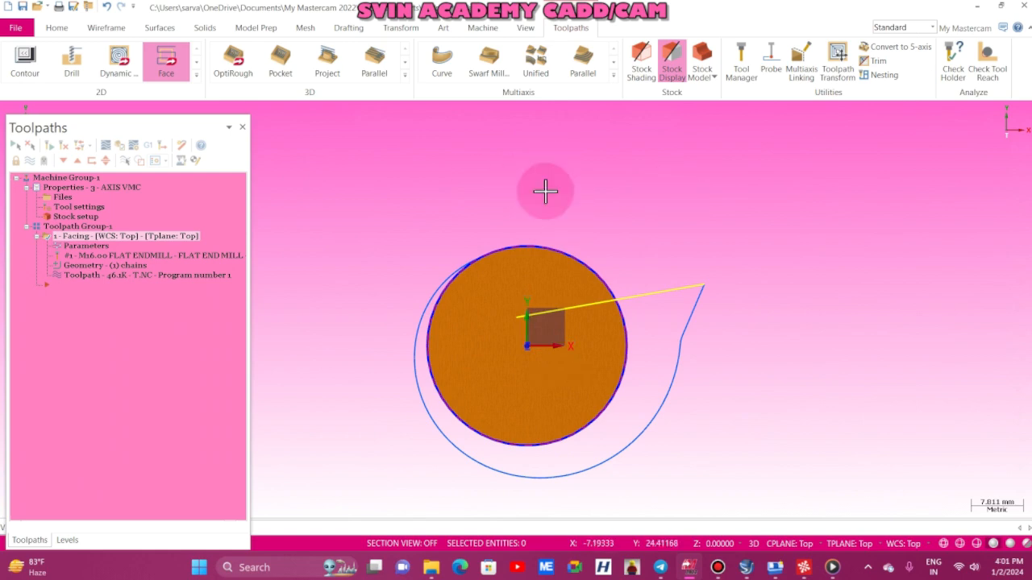
pyautogui.moveTo(560, 458)
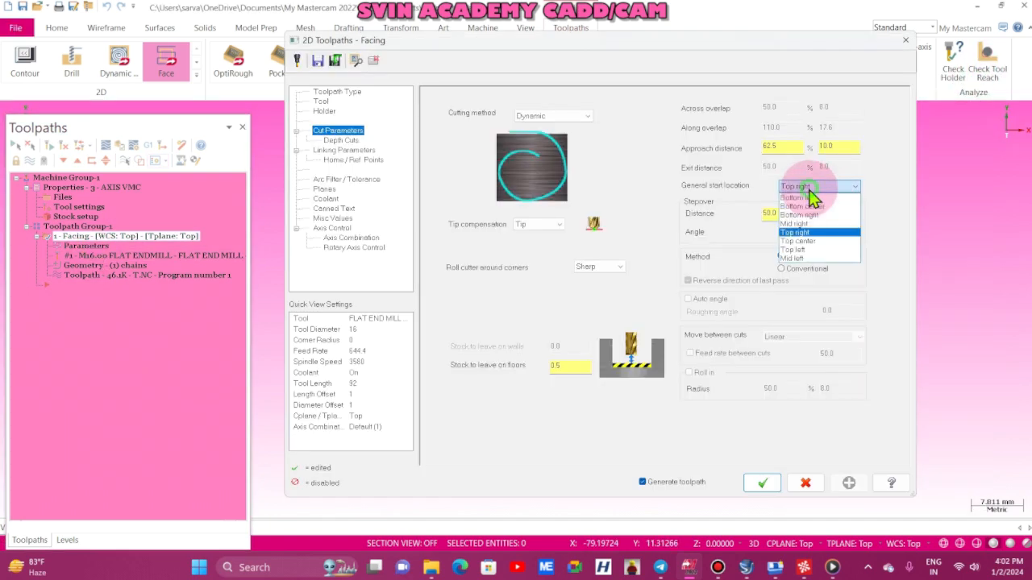
pyautogui.click(806, 196)
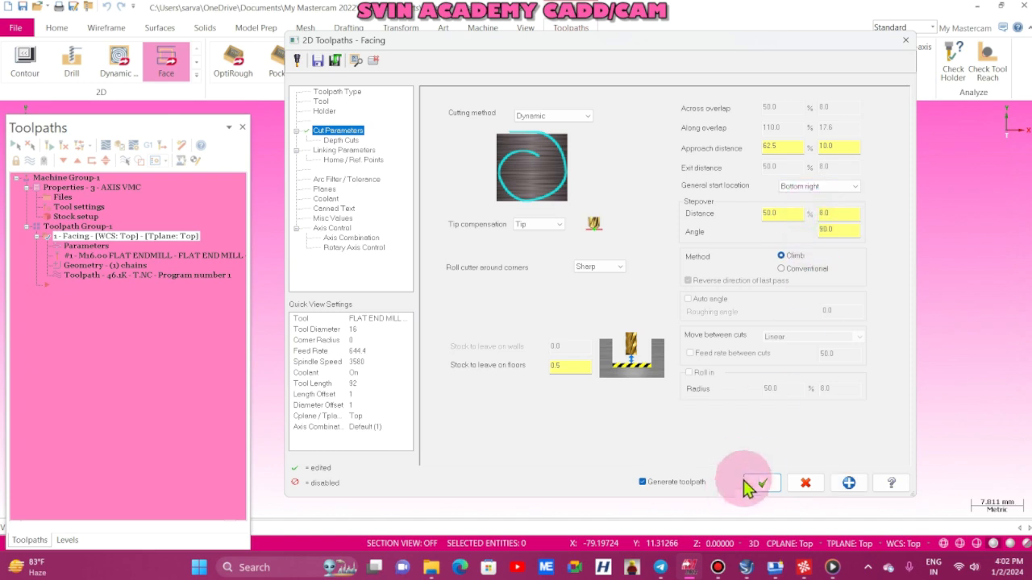
pyautogui.click(758, 482)
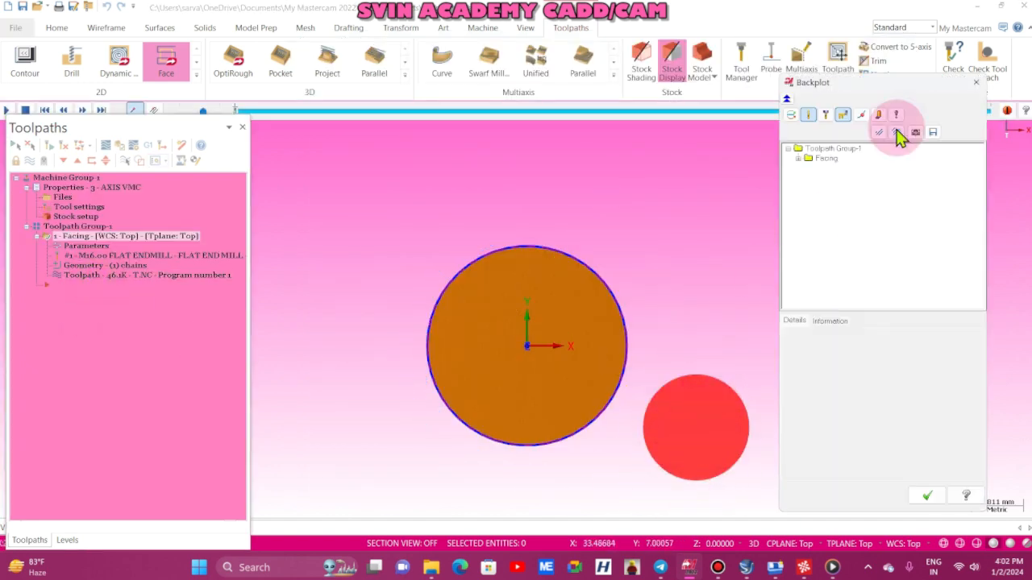
pyautogui.rightClick(524, 363)
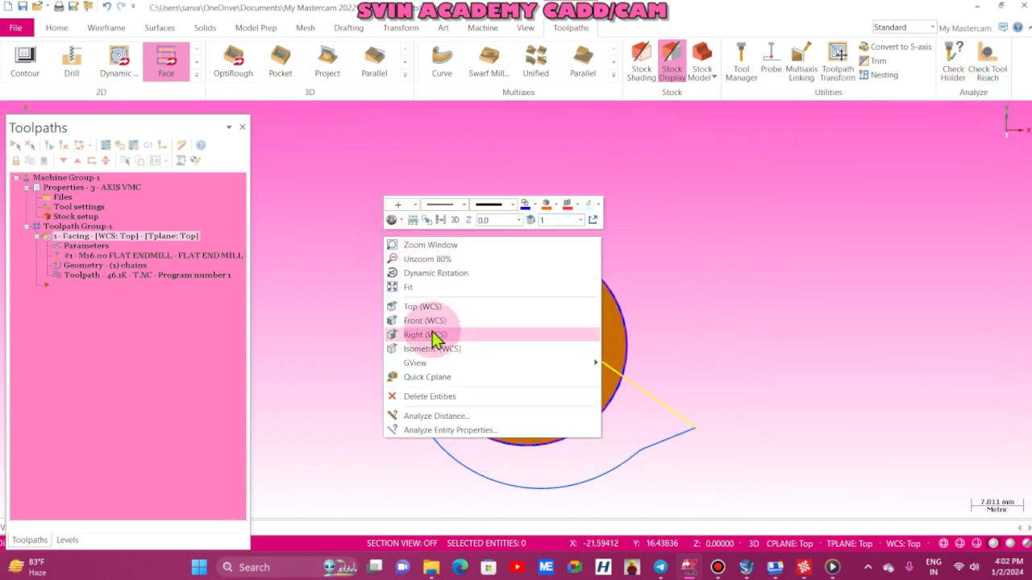
pyautogui.click(432, 348)
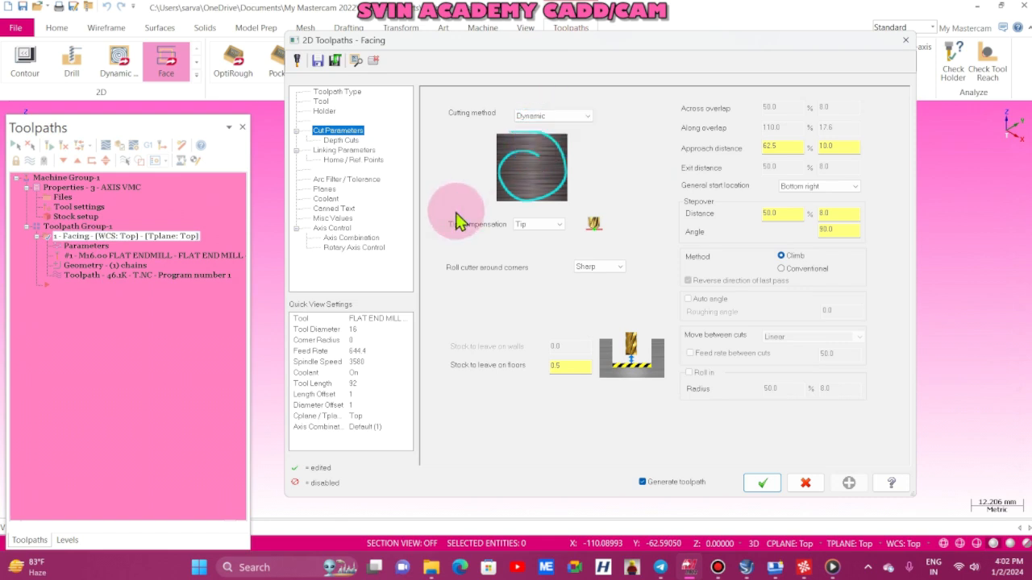
pyautogui.moveTo(762, 246)
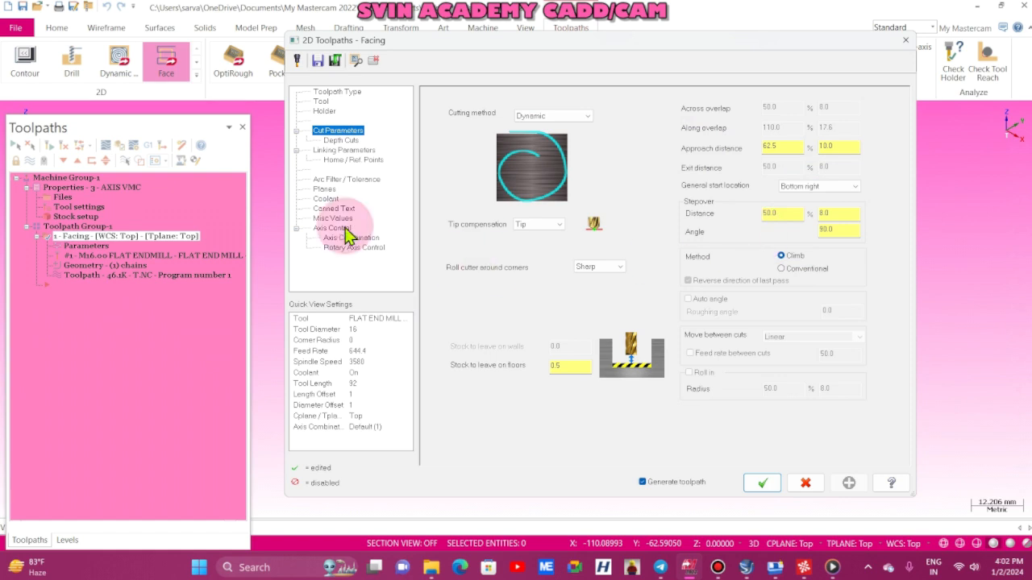
pyautogui.click(340, 140)
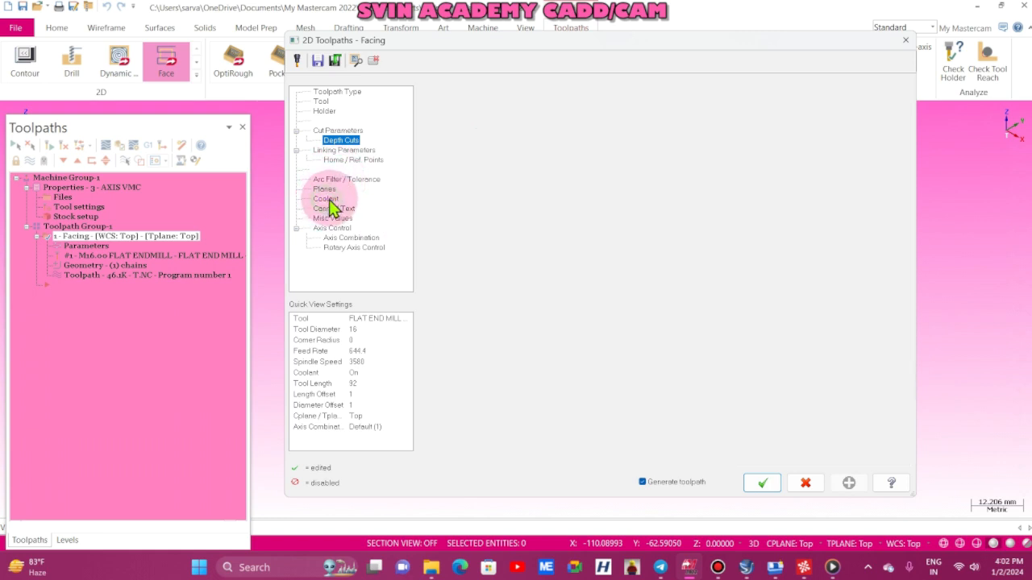
pyautogui.click(326, 198)
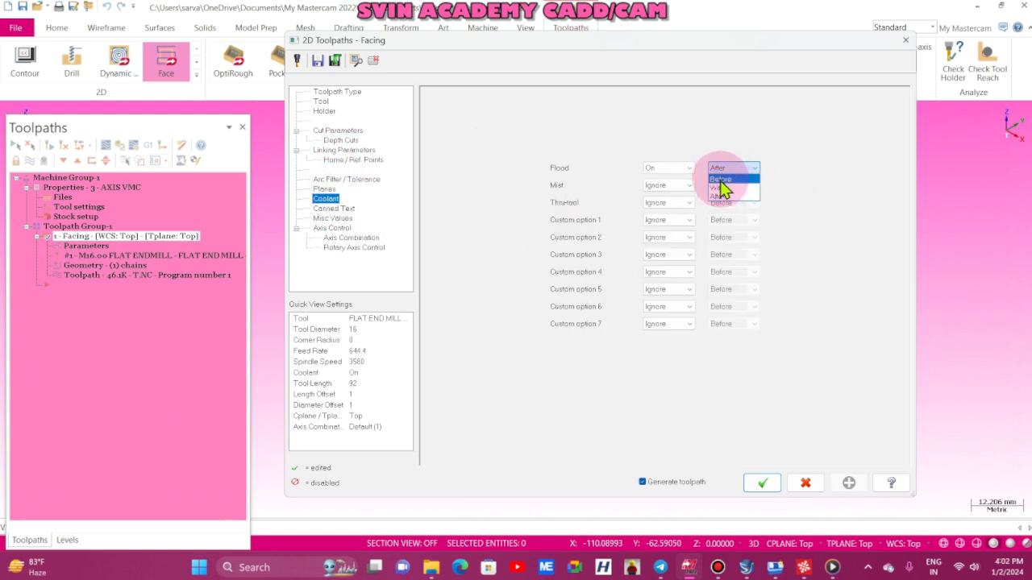
pyautogui.click(721, 178)
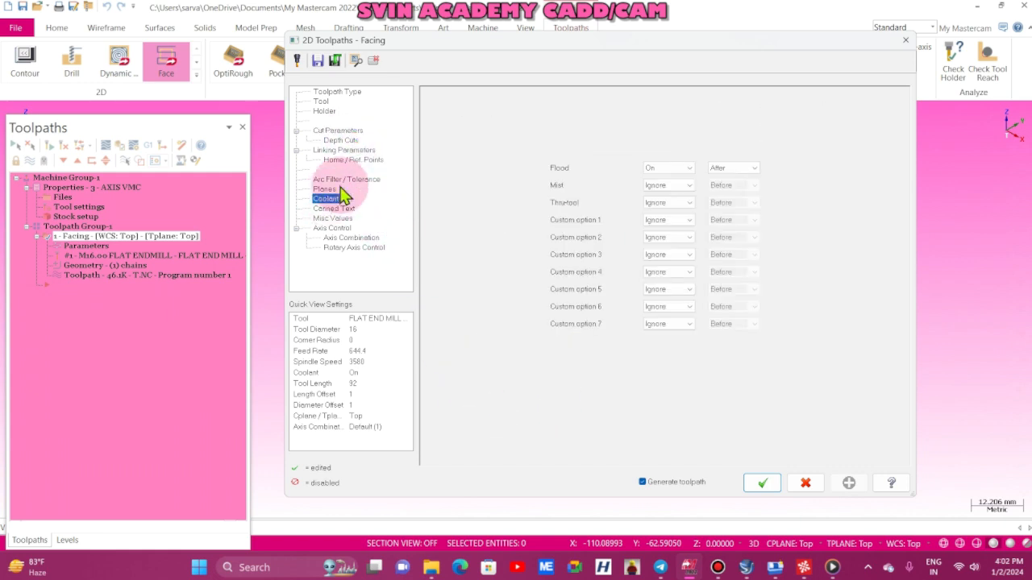
pyautogui.click(338, 130)
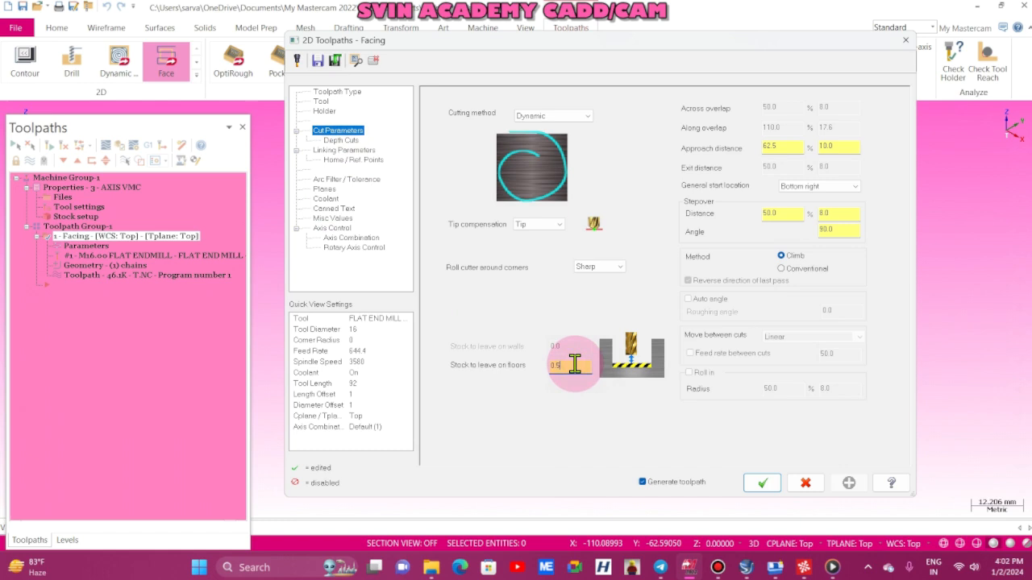